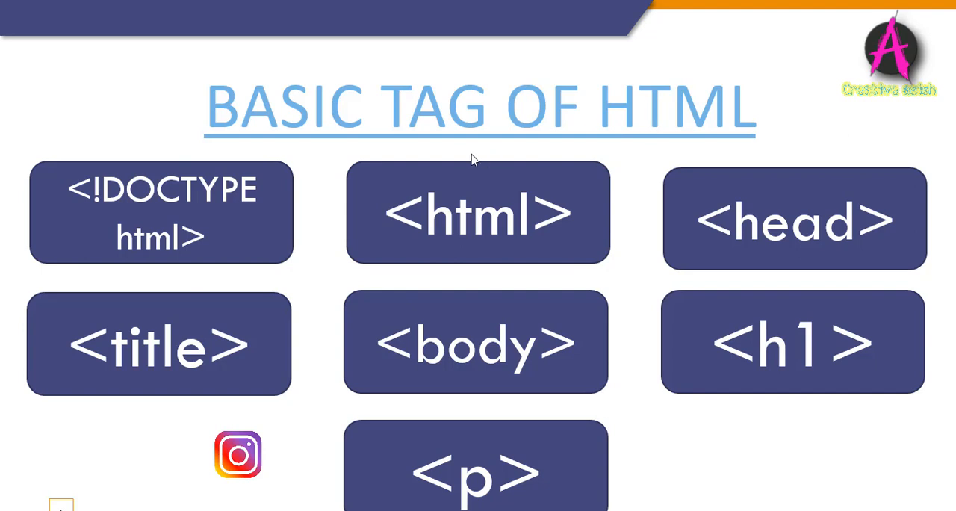
mouse_move(167, 240)
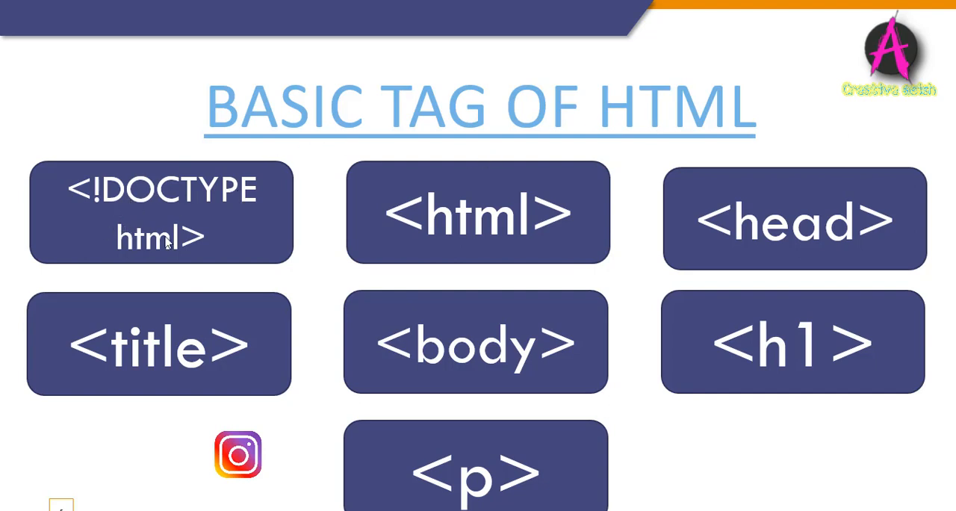
mouse_move(185, 223)
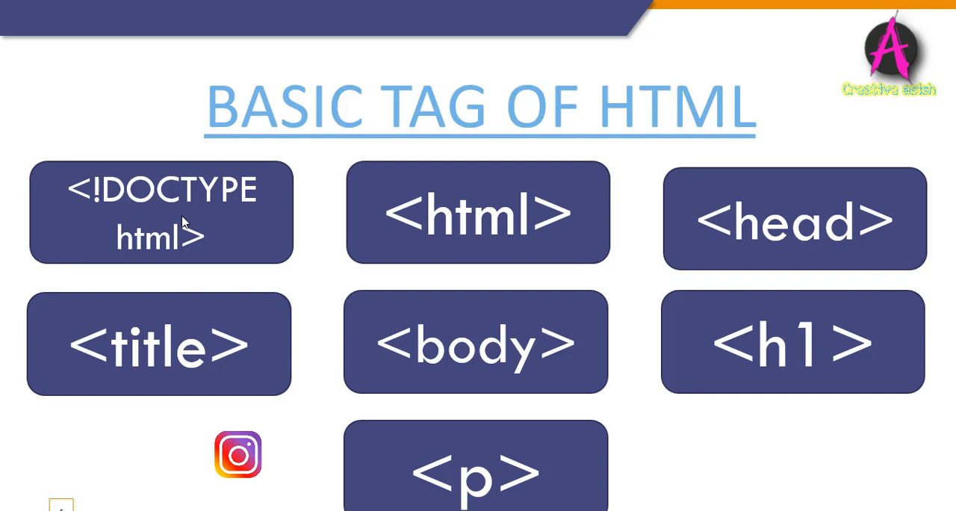
mouse_move(430, 202)
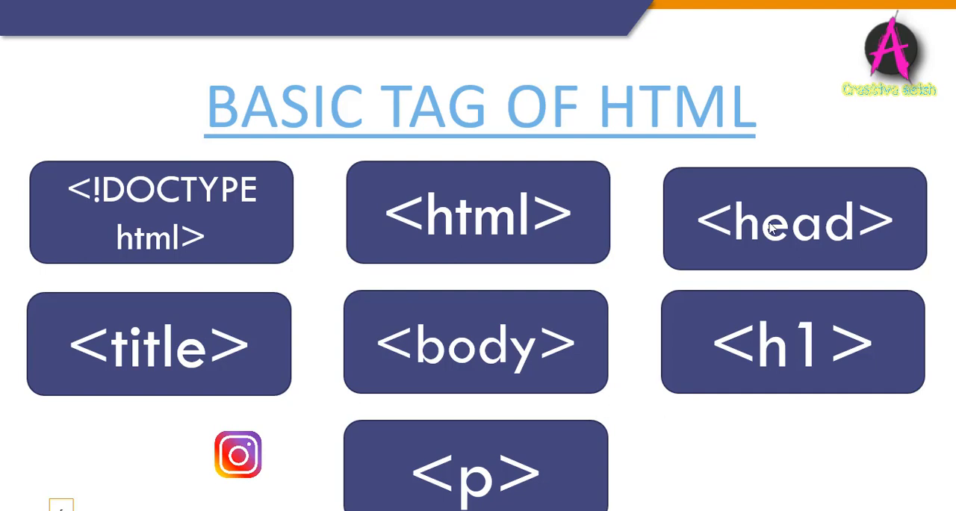
mouse_move(847, 251)
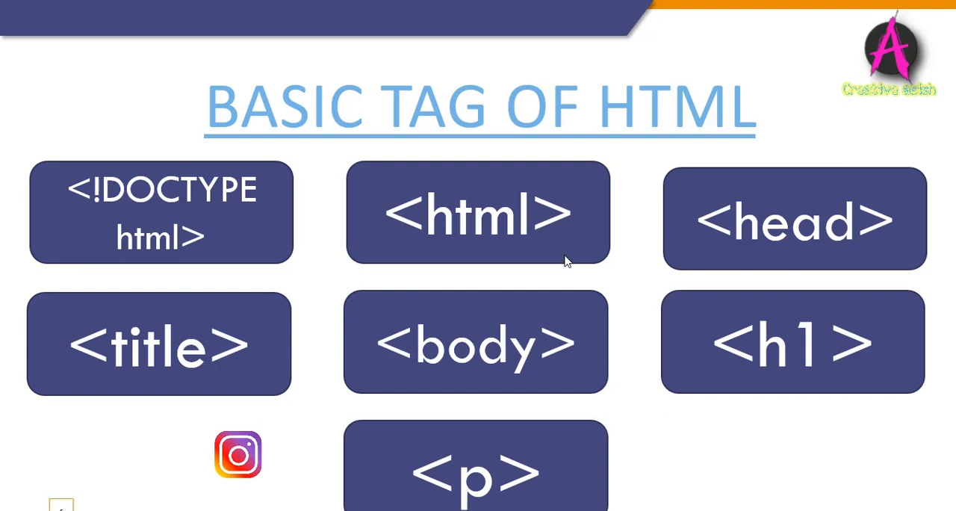
mouse_move(116, 382)
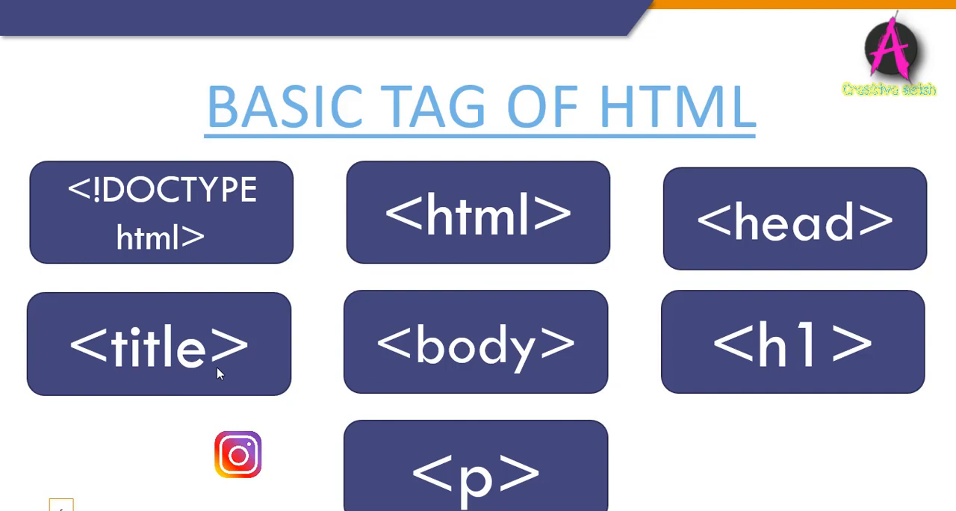
mouse_move(221, 374)
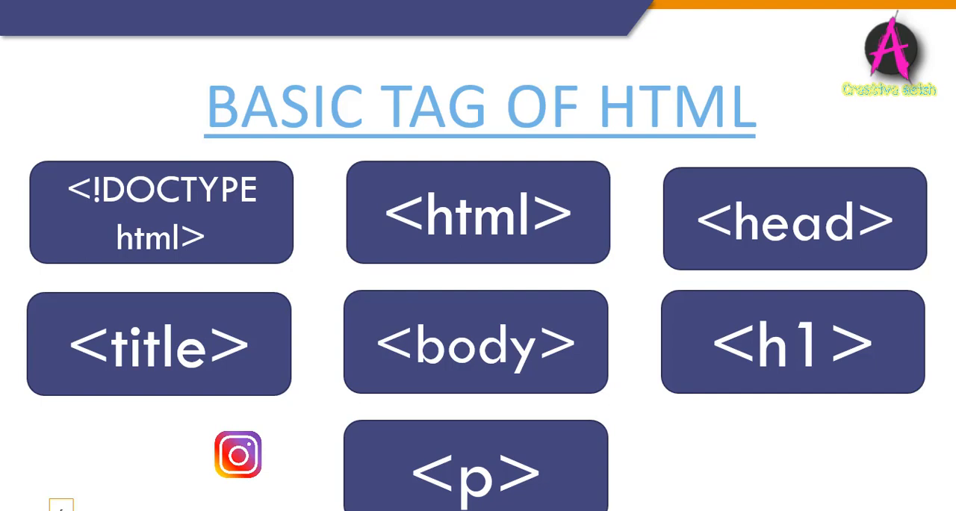
mouse_move(514, 390)
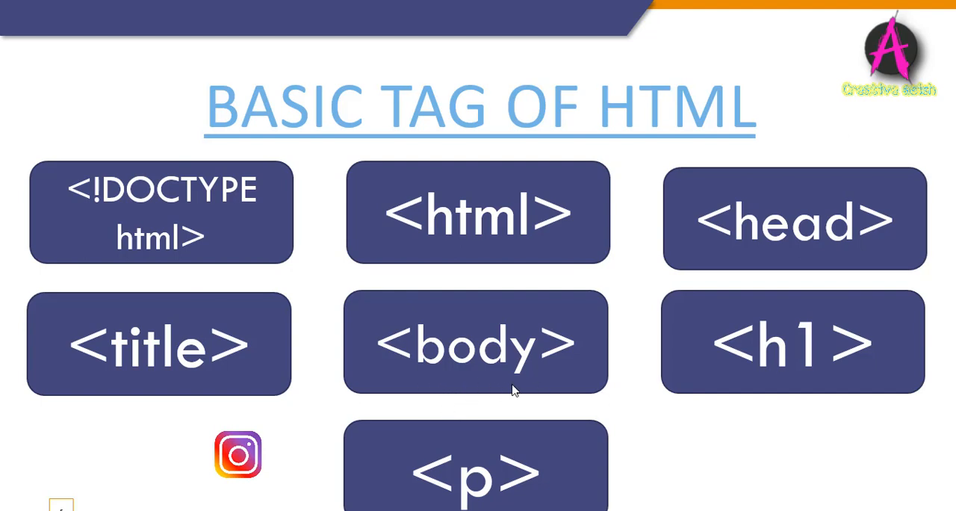
mouse_move(507, 376)
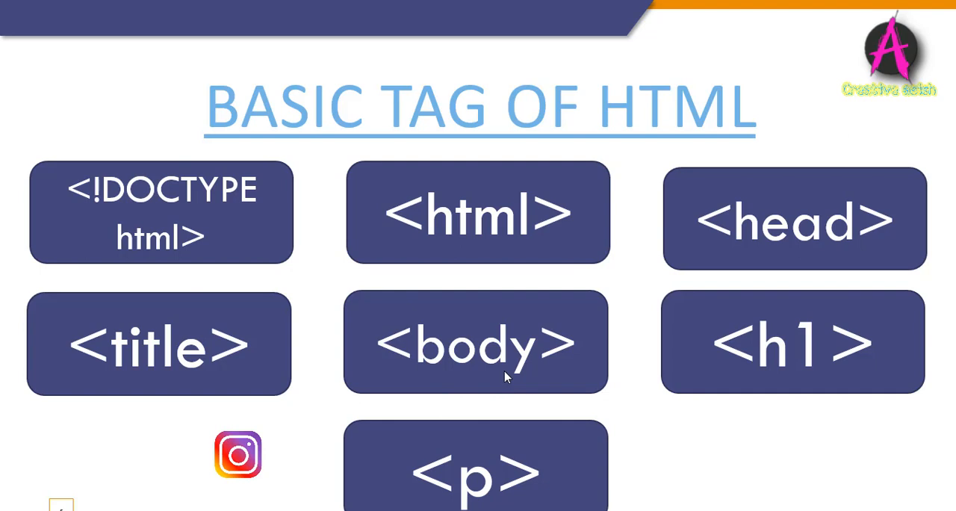
mouse_move(760, 375)
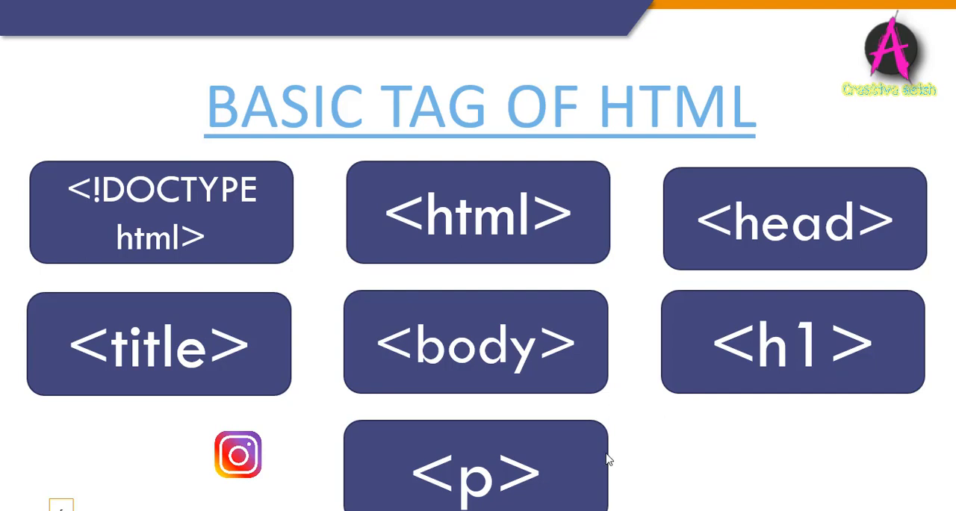
mouse_move(501, 499)
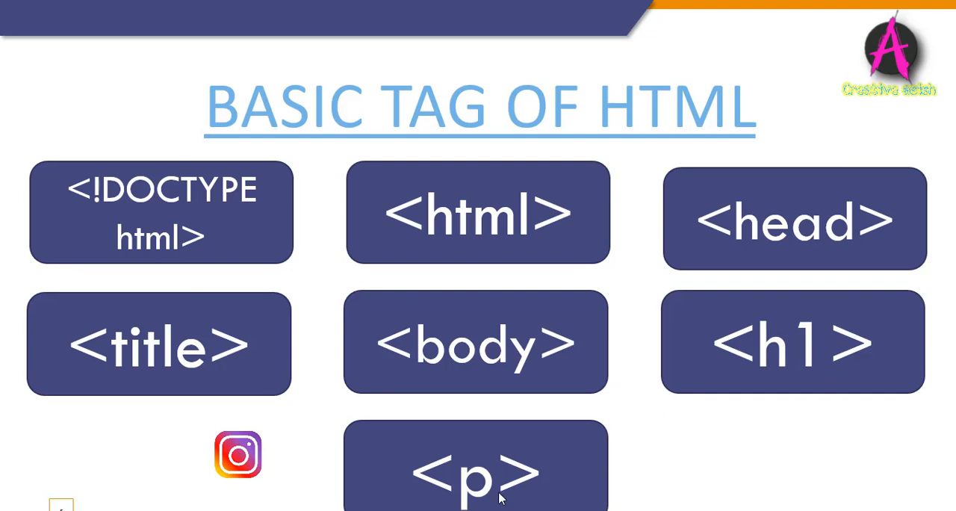
mouse_move(502, 505)
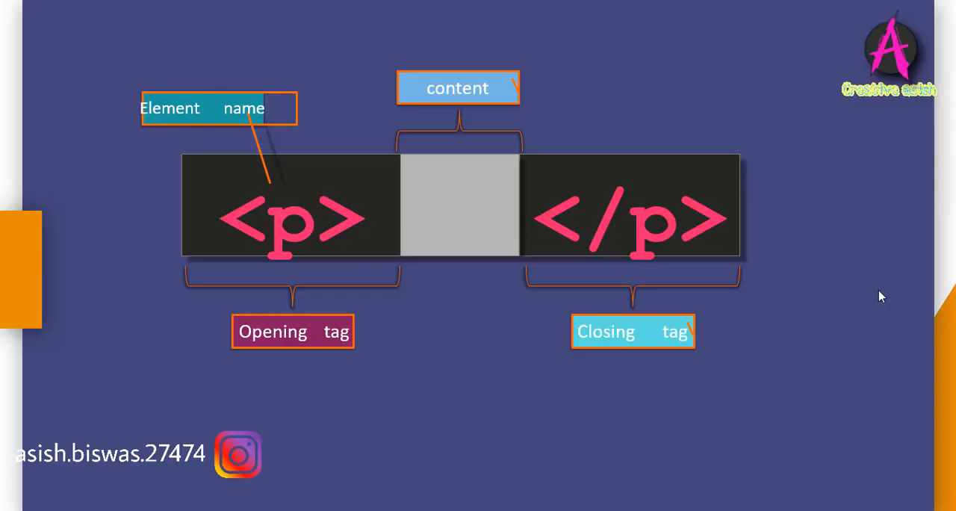
mouse_move(188, 141)
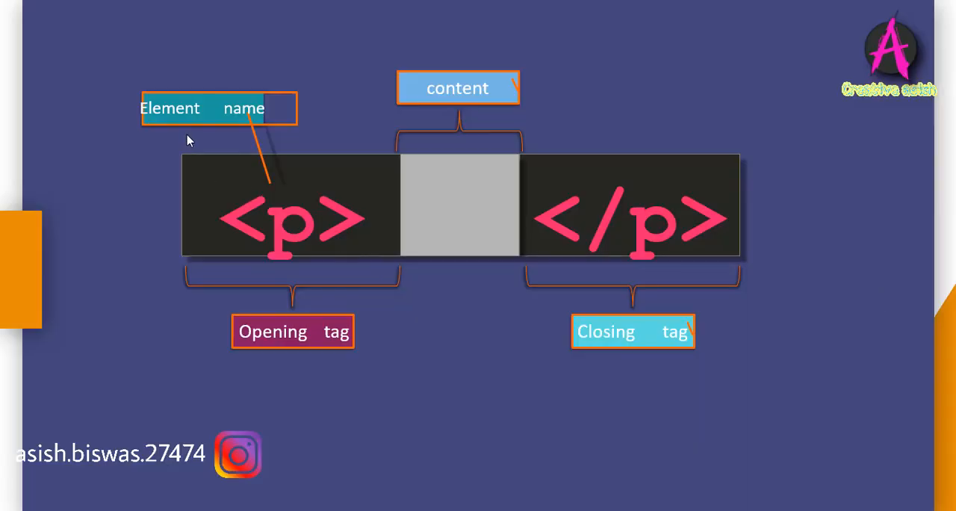
mouse_move(281, 136)
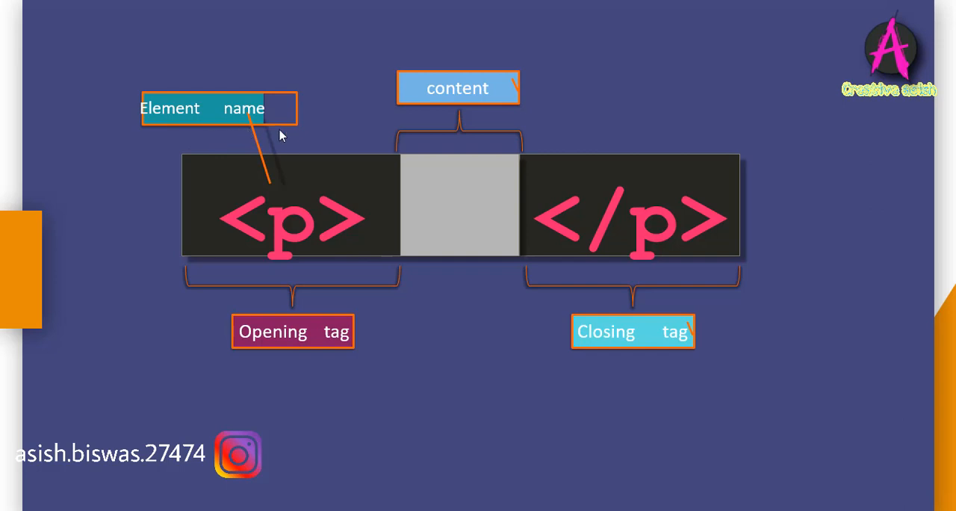
mouse_move(293, 239)
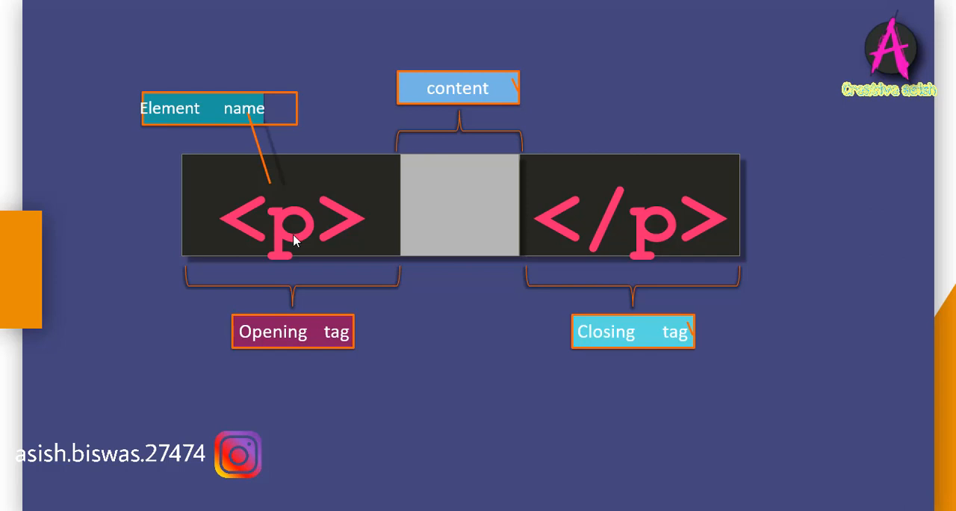
mouse_move(206, 371)
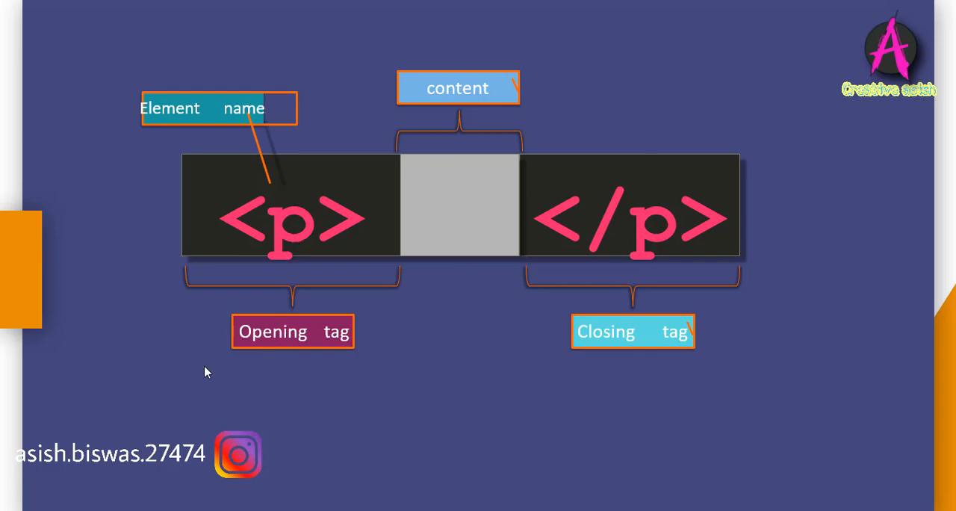
mouse_move(481, 341)
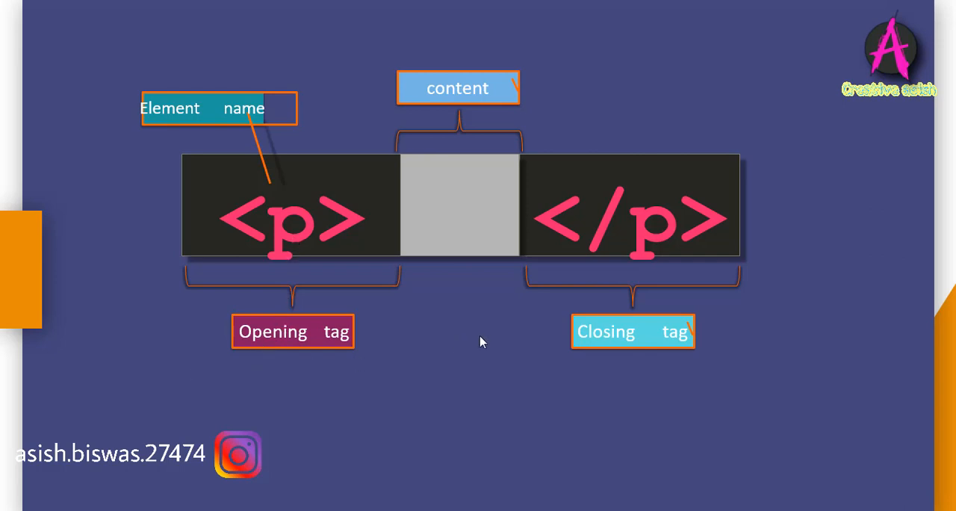
mouse_move(630, 342)
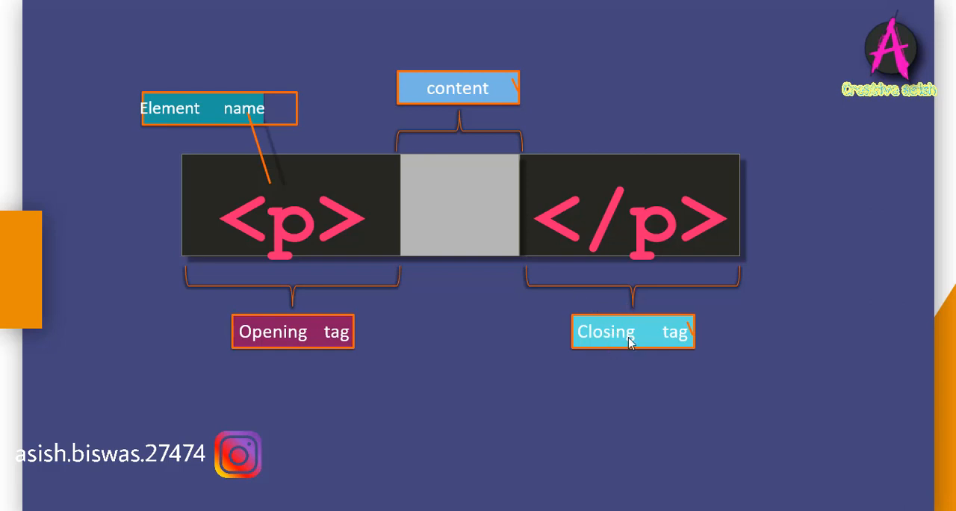
mouse_move(657, 357)
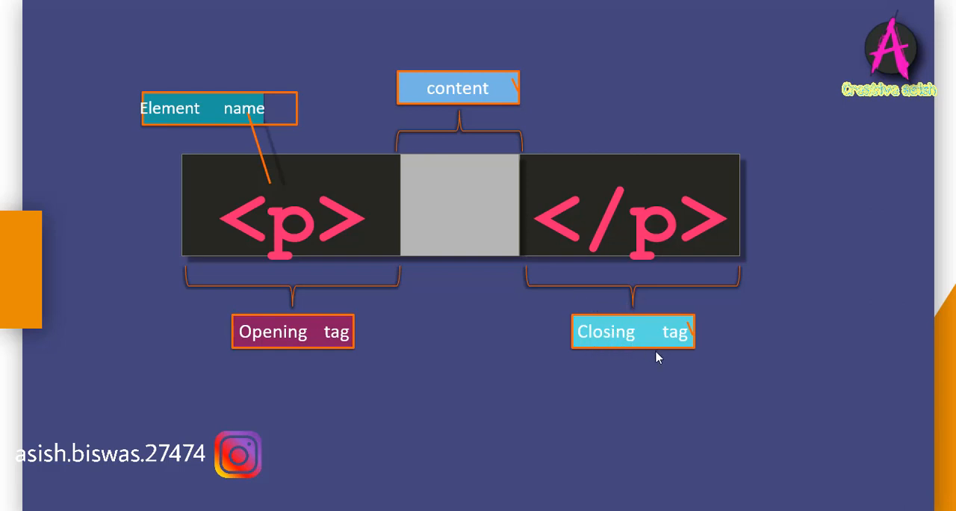
mouse_move(626, 230)
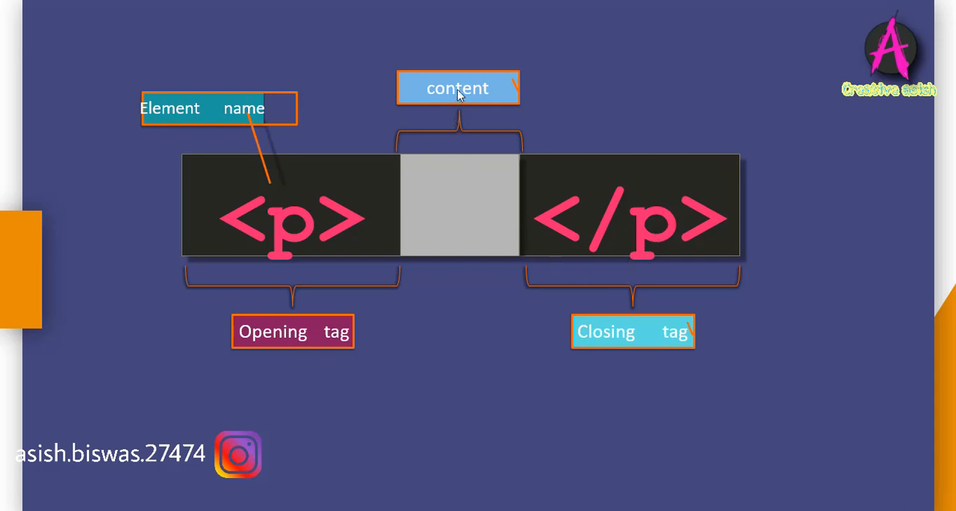
mouse_move(495, 163)
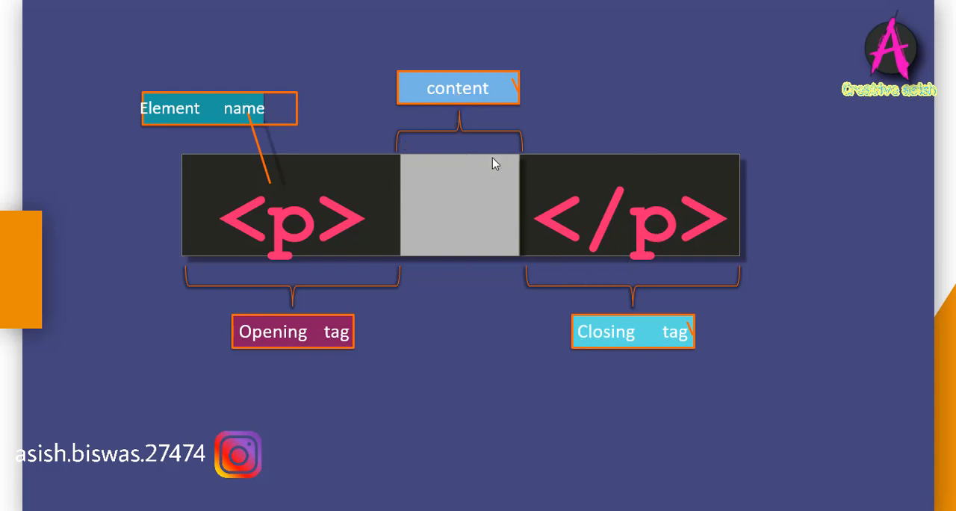
mouse_move(478, 312)
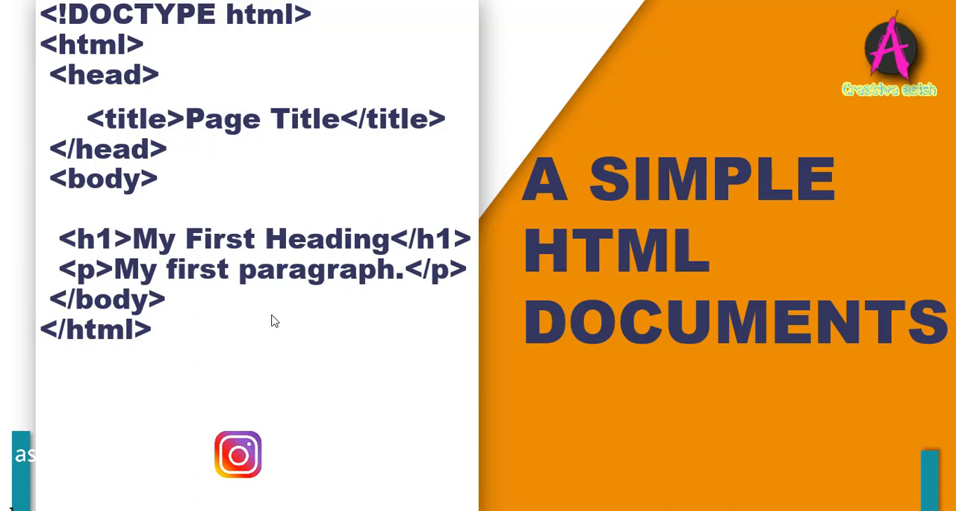
key("Right")
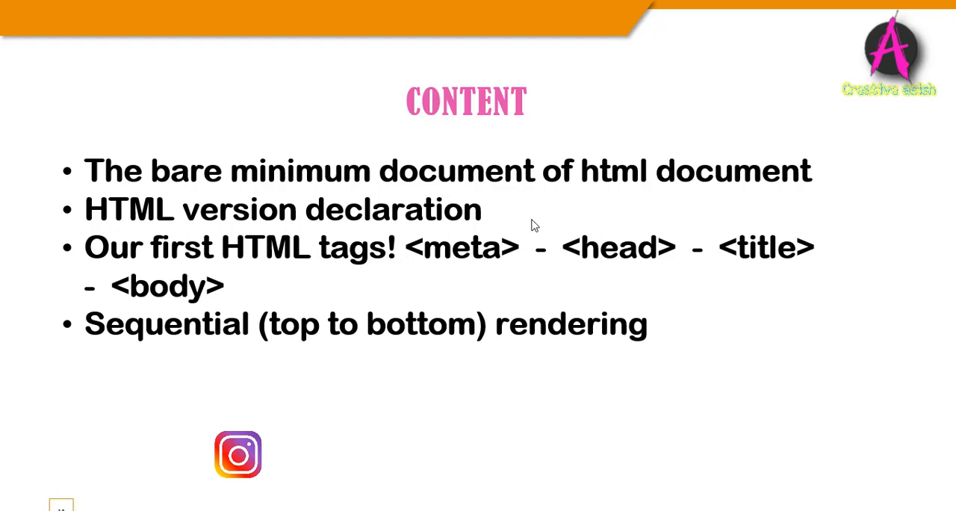
mouse_move(377, 236)
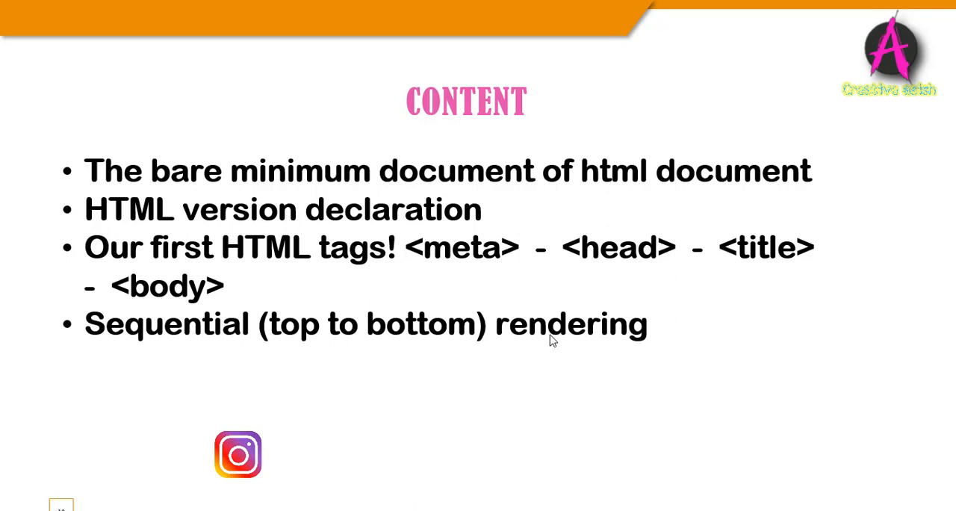
mouse_move(596, 436)
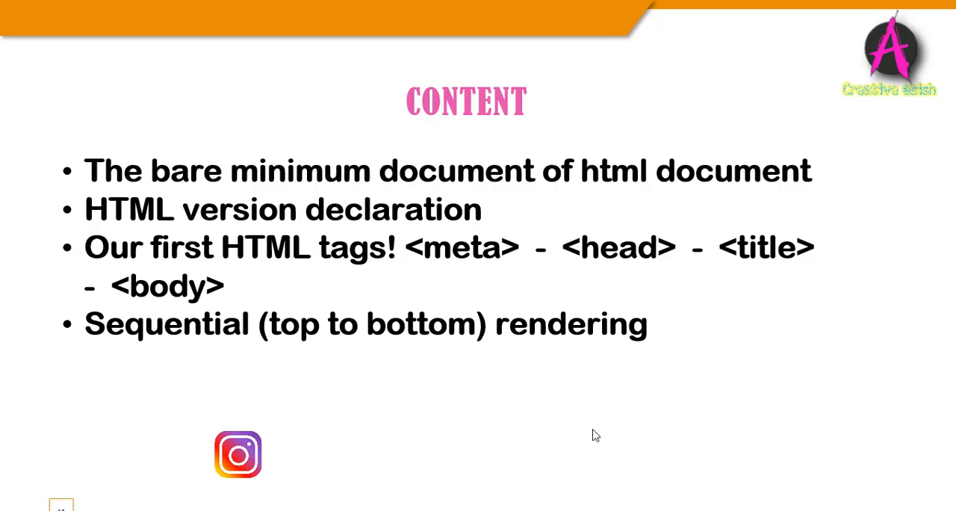
mouse_move(644, 77)
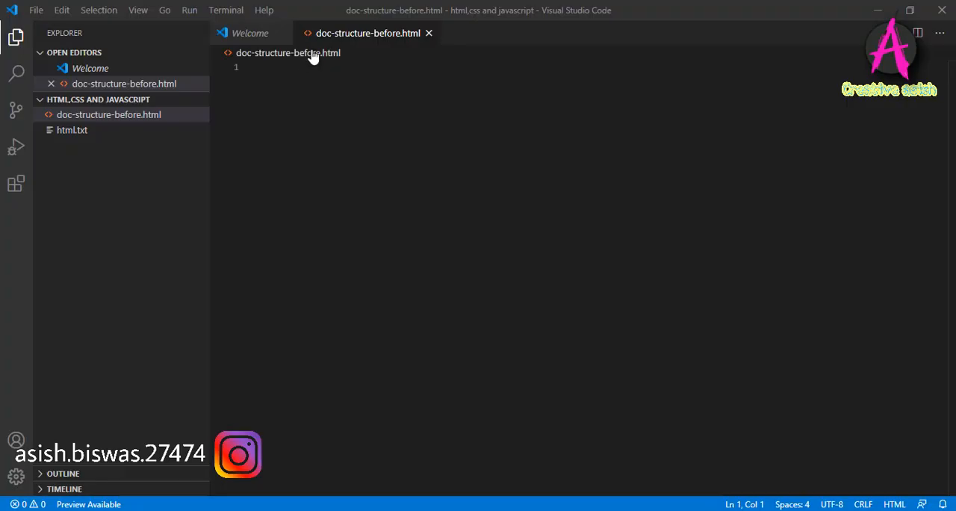
mouse_move(331, 38)
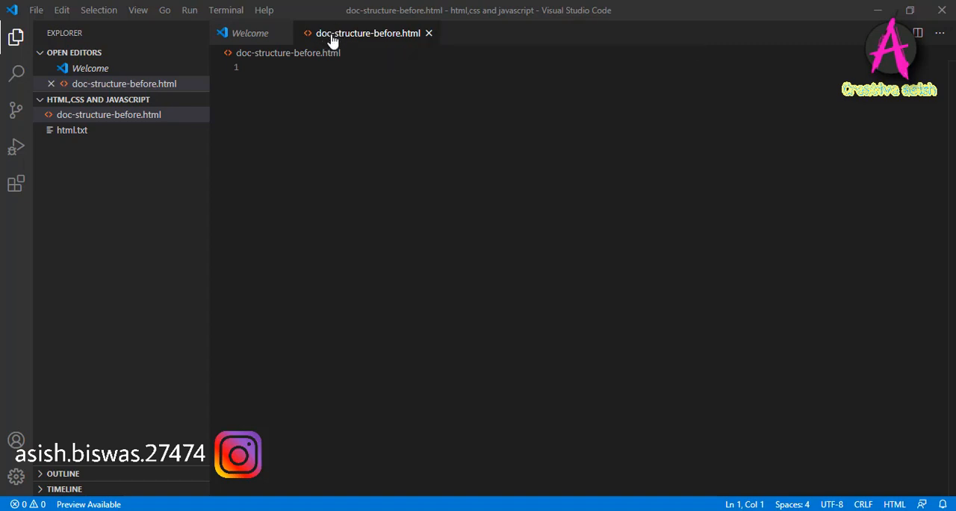
mouse_move(404, 37)
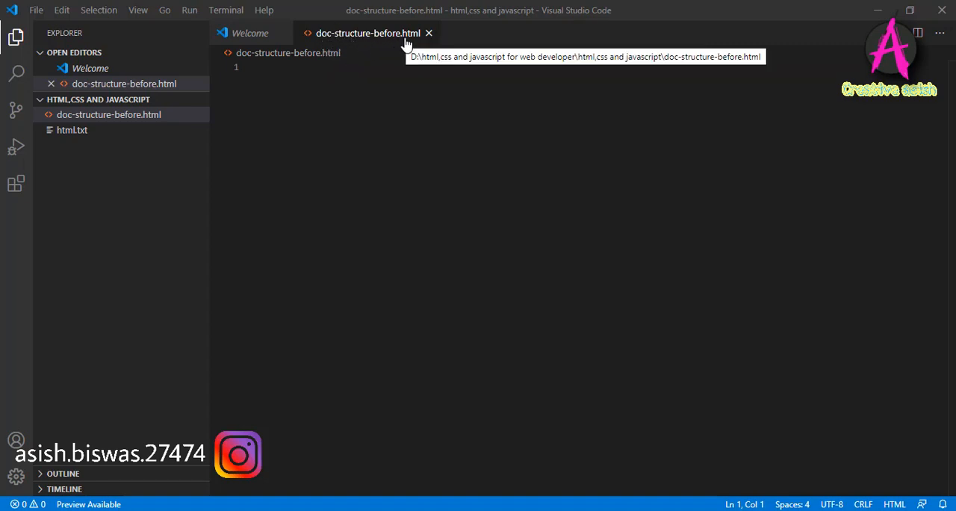
mouse_move(248, 71)
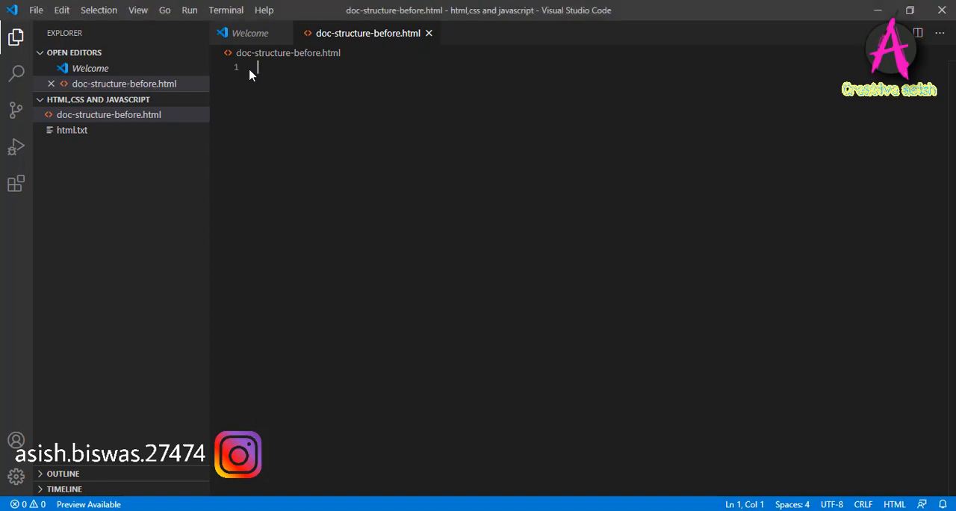
- Write <!DOCTYPE html> on line 1, erasing a mistyped 'ddd' along the way
type("<!")
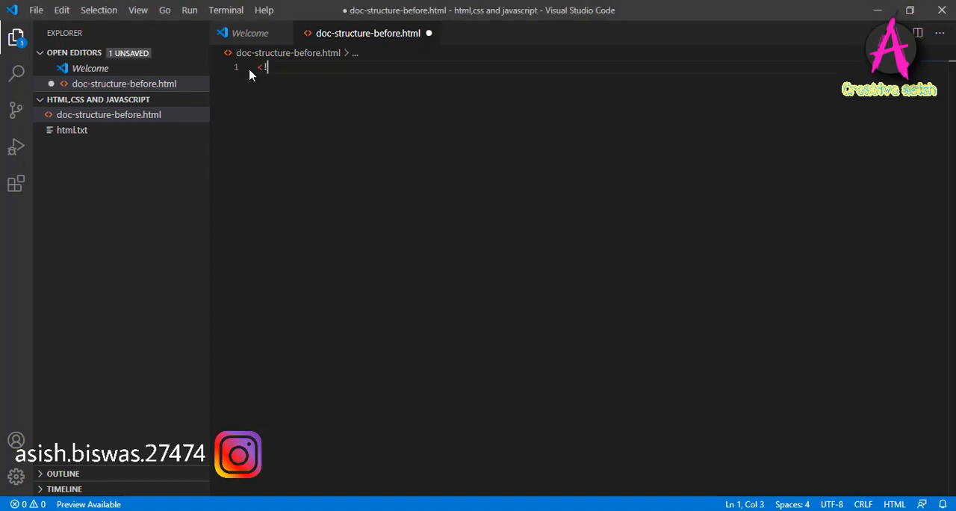
type("ddd")
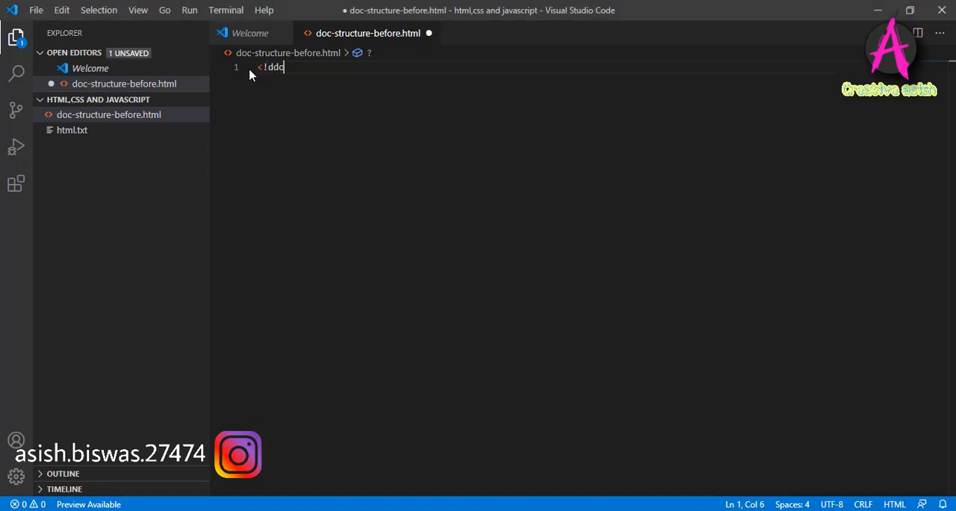
key("Backspace")
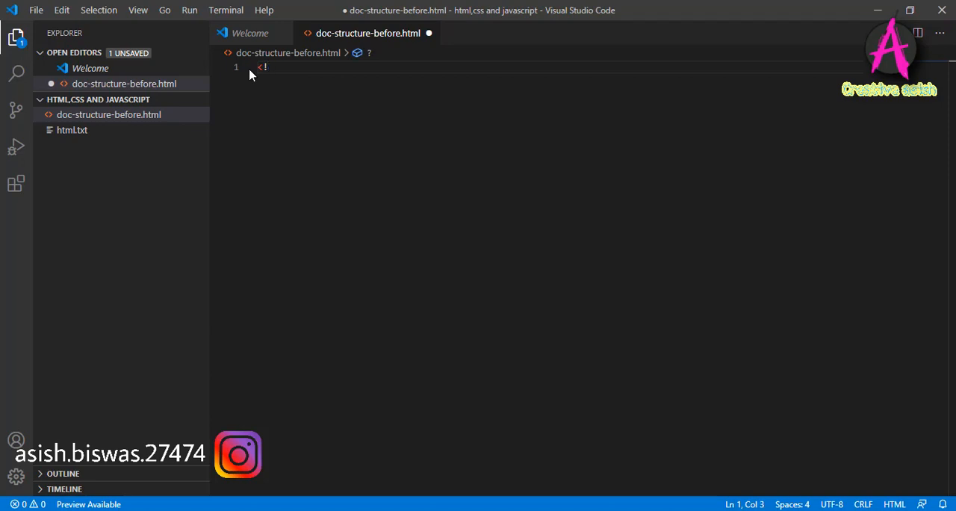
type("DOC")
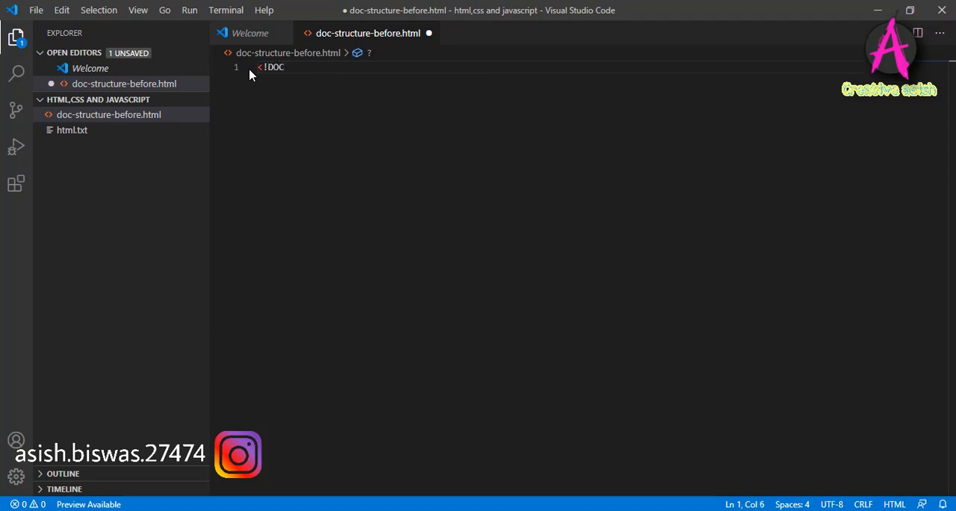
type("TYPE")
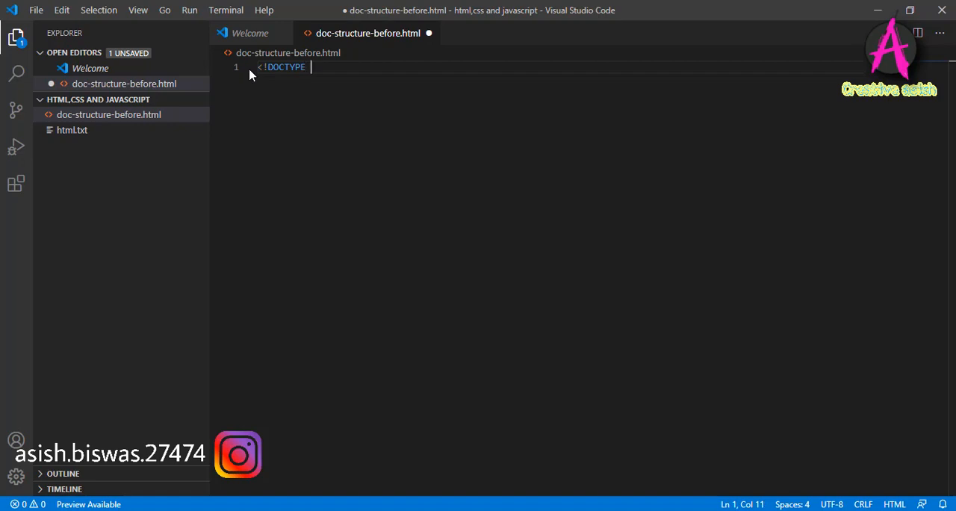
type("ht")
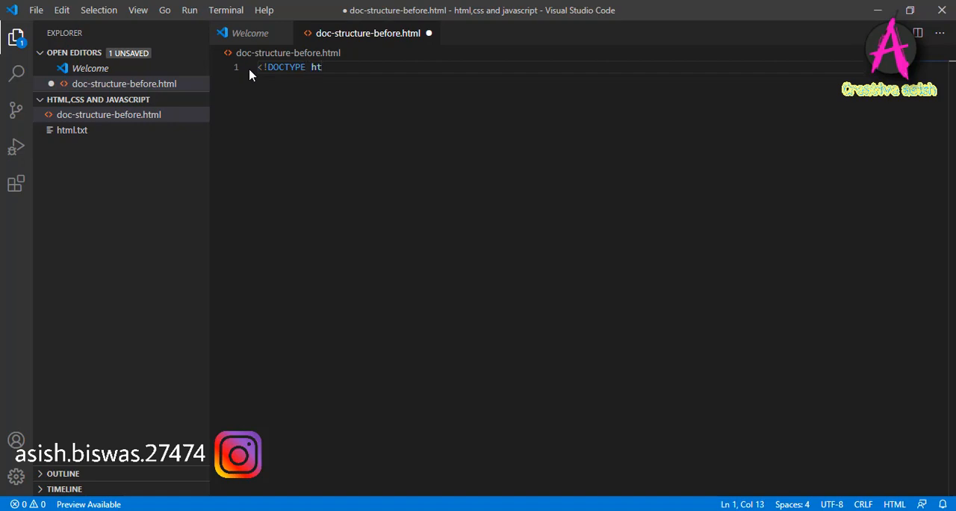
type("ml>")
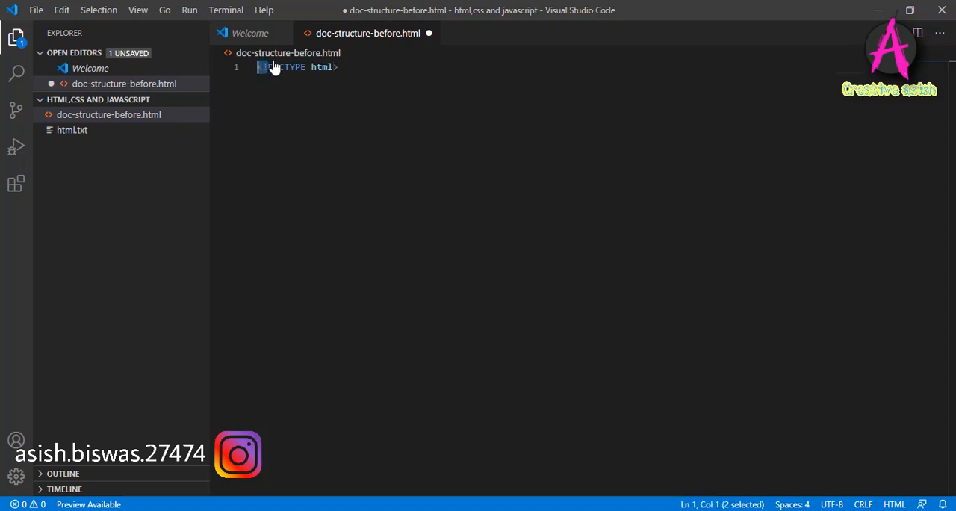
- Highlight the doctype declaration to point it out, then clear the selection
left_click(291, 65)
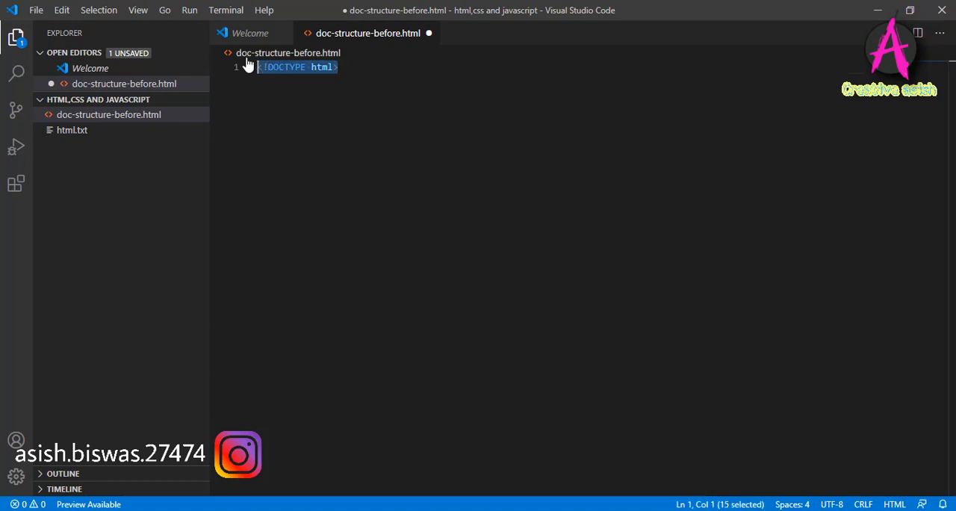
mouse_move(248, 66)
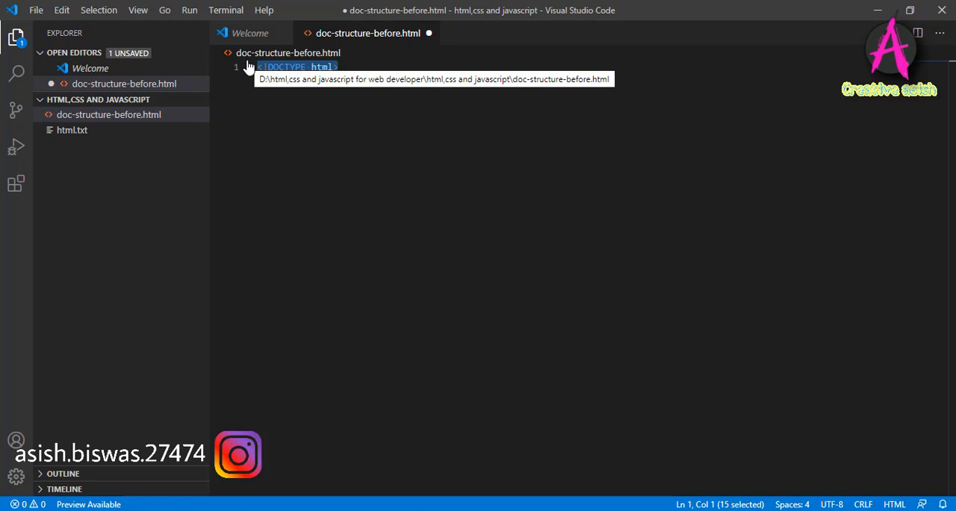
mouse_move(312, 106)
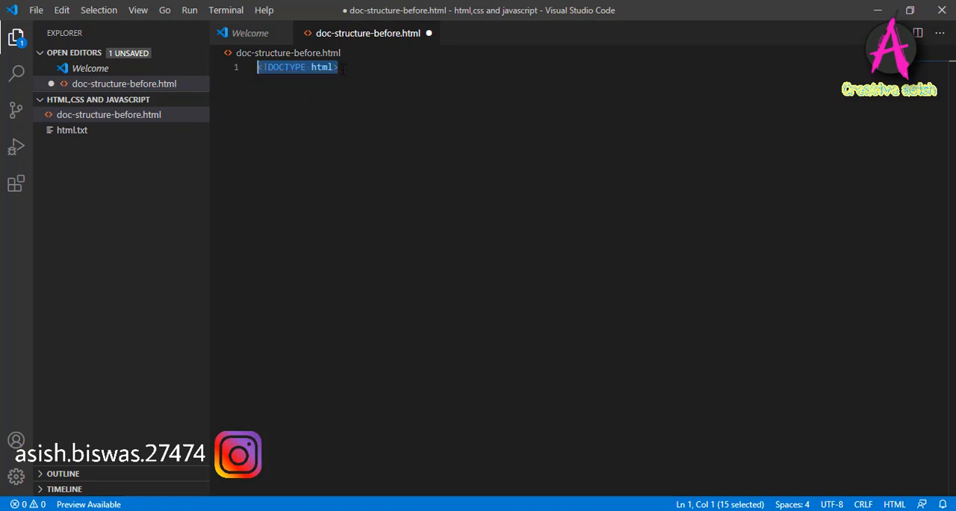
left_click(338, 66)
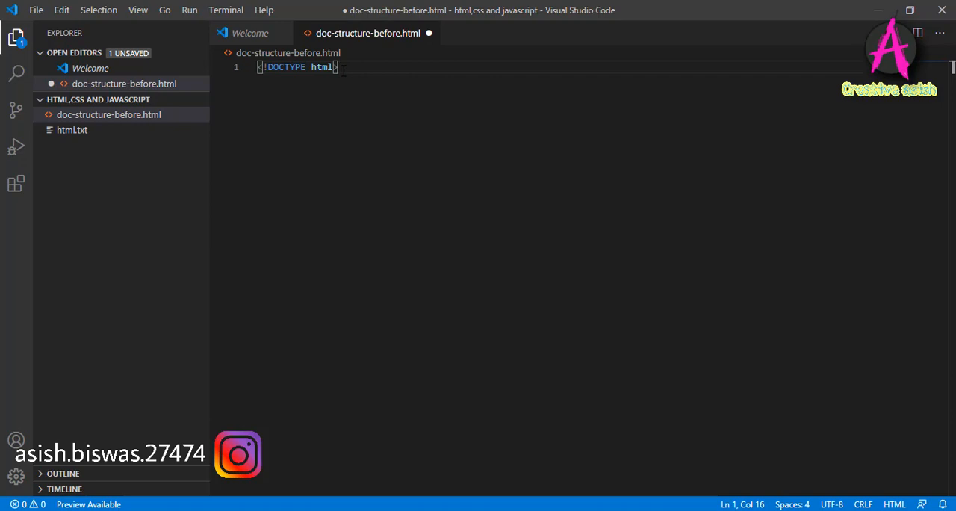
mouse_move(210, 140)
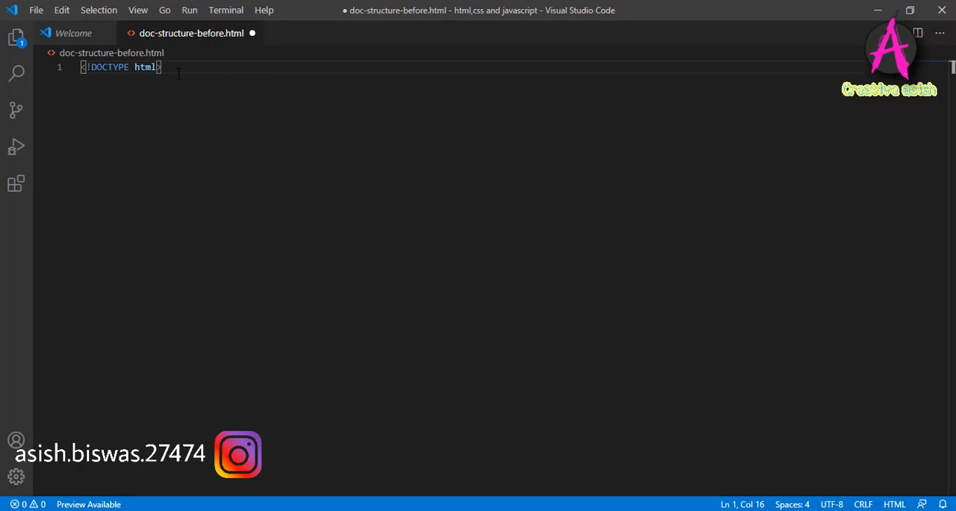
- Add <html> on a new line with an empty <head> element nested inside it
key("Enter")
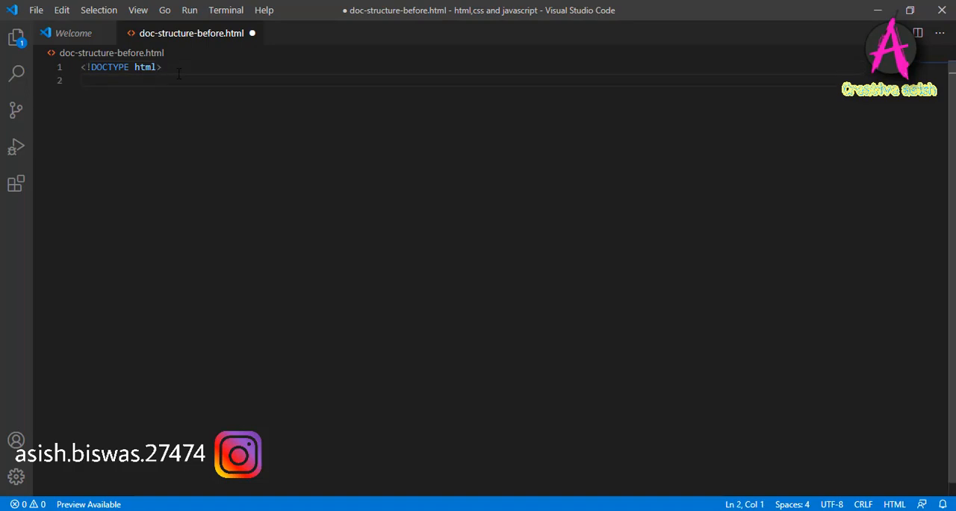
type("<html>")
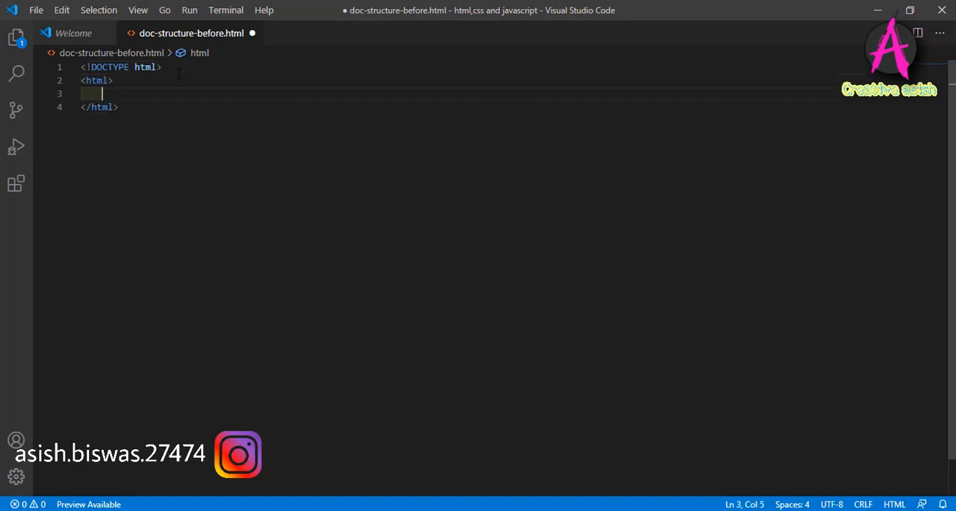
type("<")
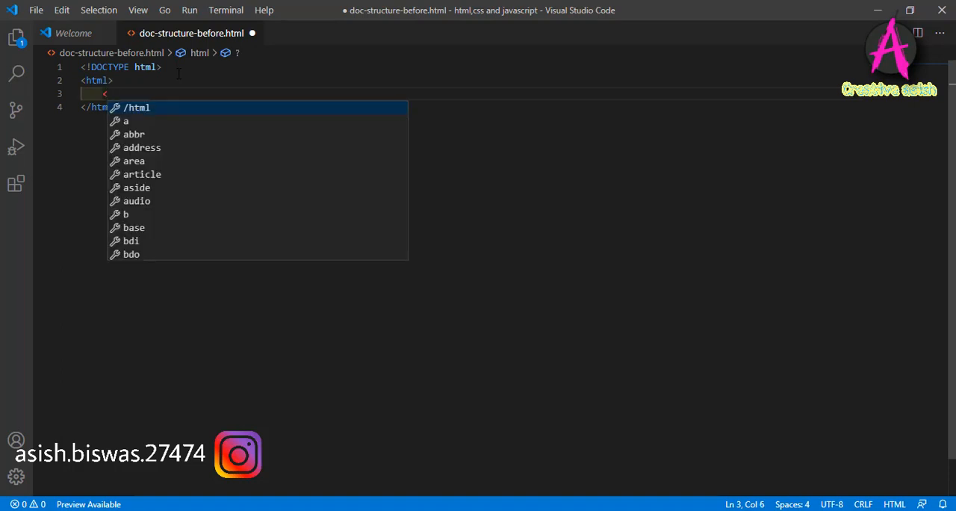
type("head")
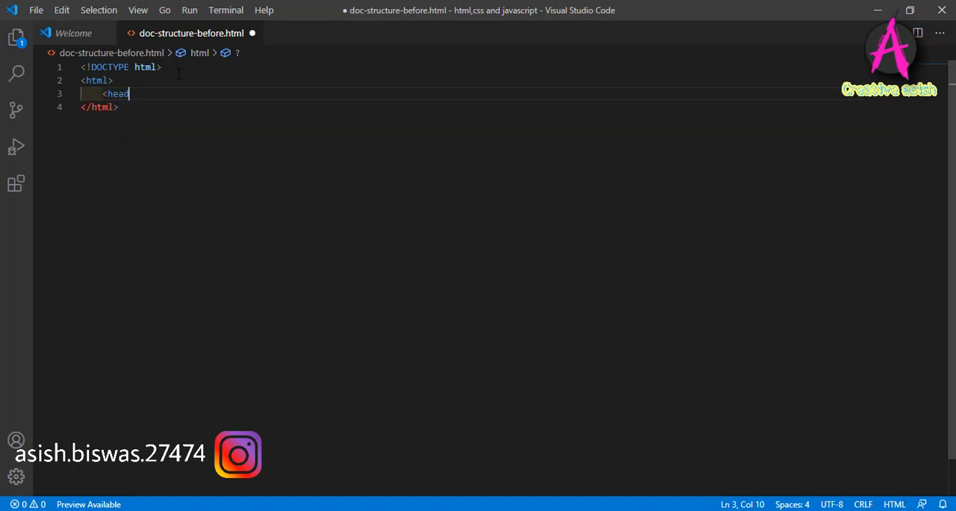
type(">")
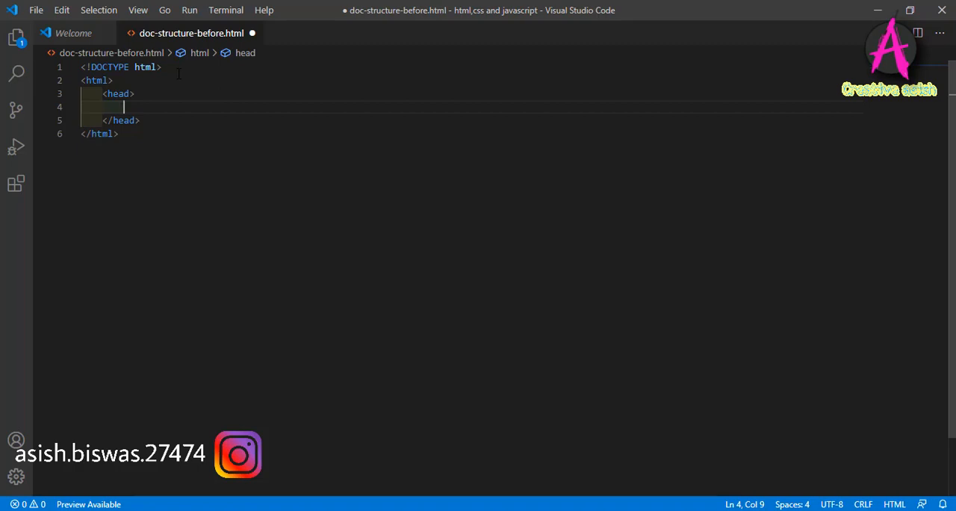
- Declare the character set with <meta charset="utf-8"> inside the head
type("<m")
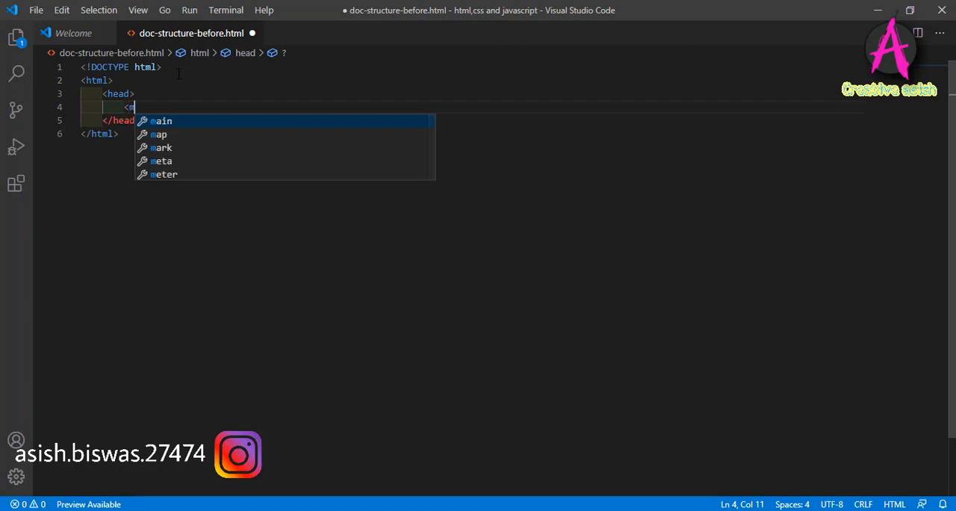
type("eta charset=\"u")
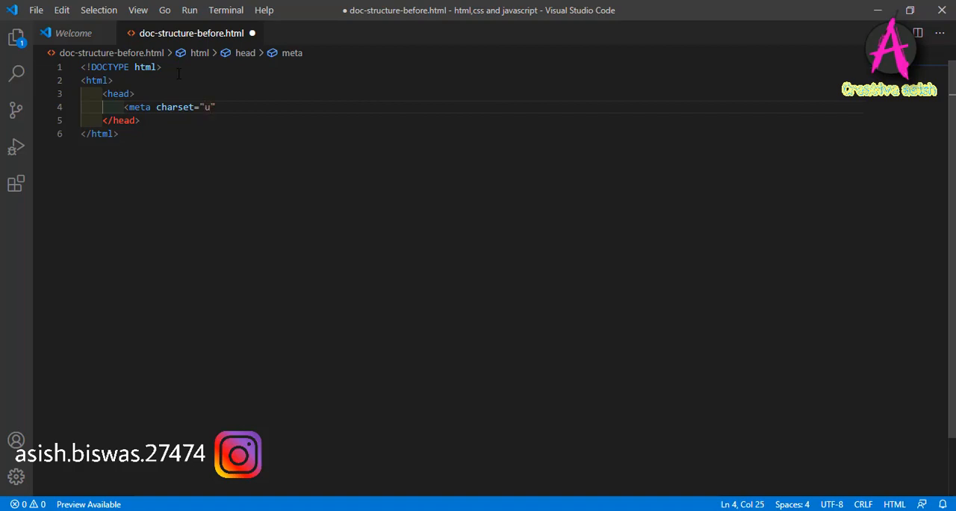
type("tf-8")
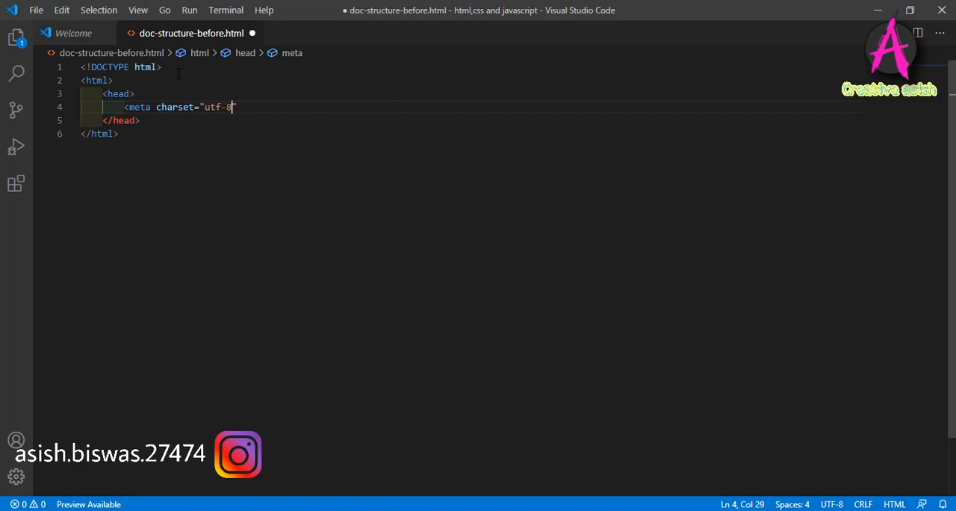
type("\">")
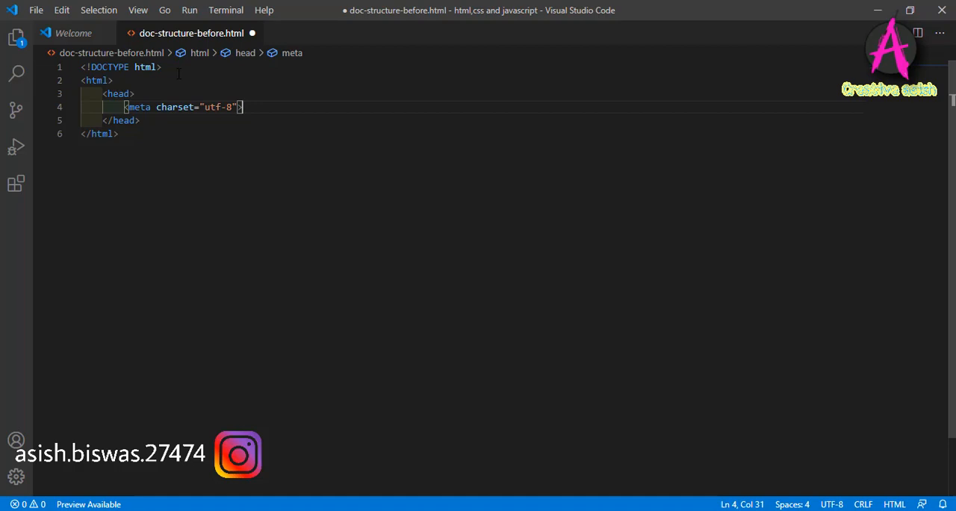
- Add a <title> reading My first Website and move the cursor after </head>
type("<title></title>")
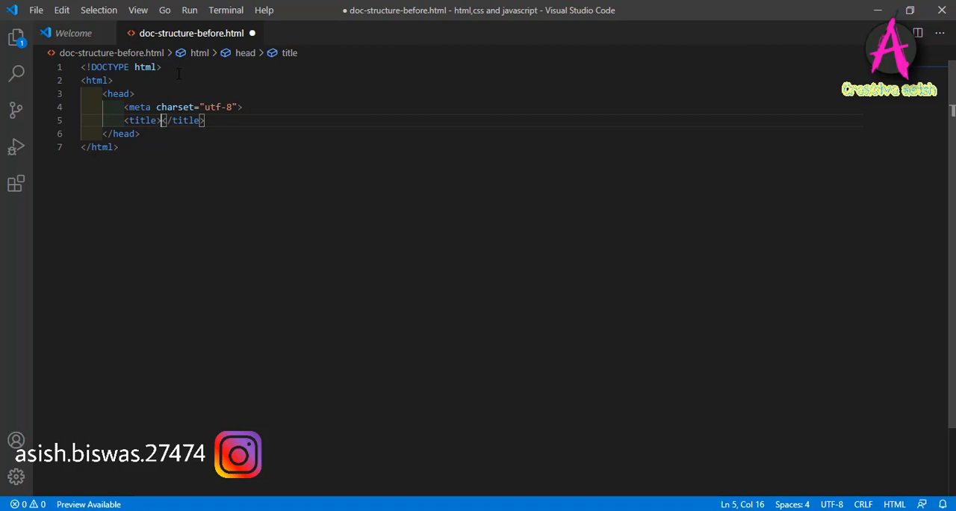
type("My")
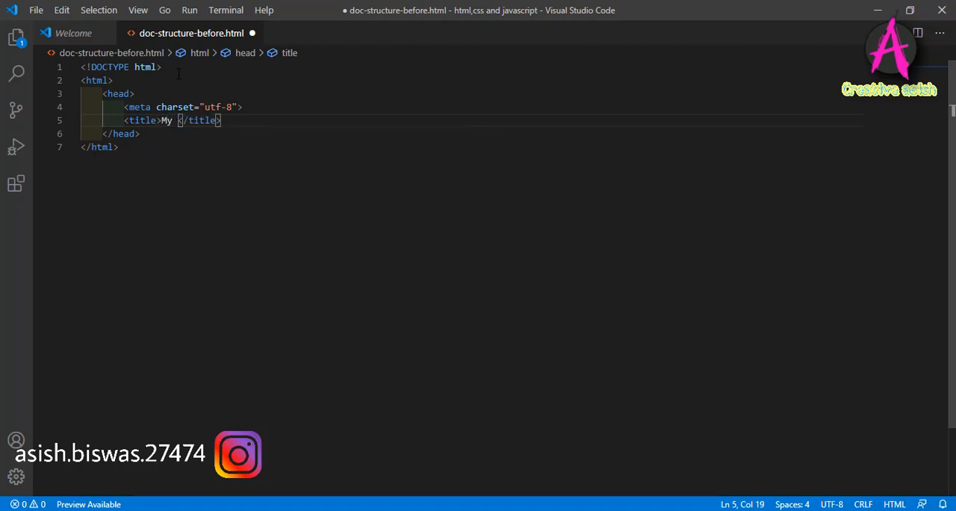
type("first")
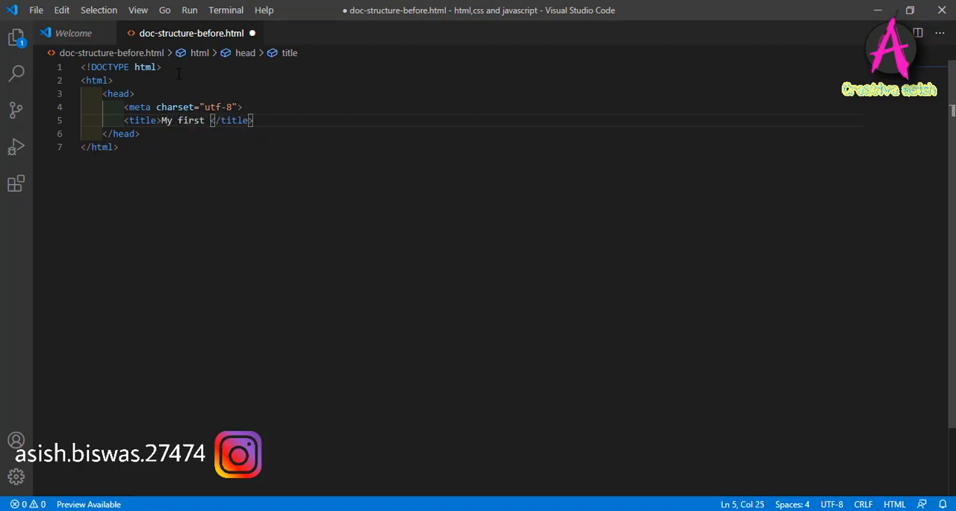
type("Webi")
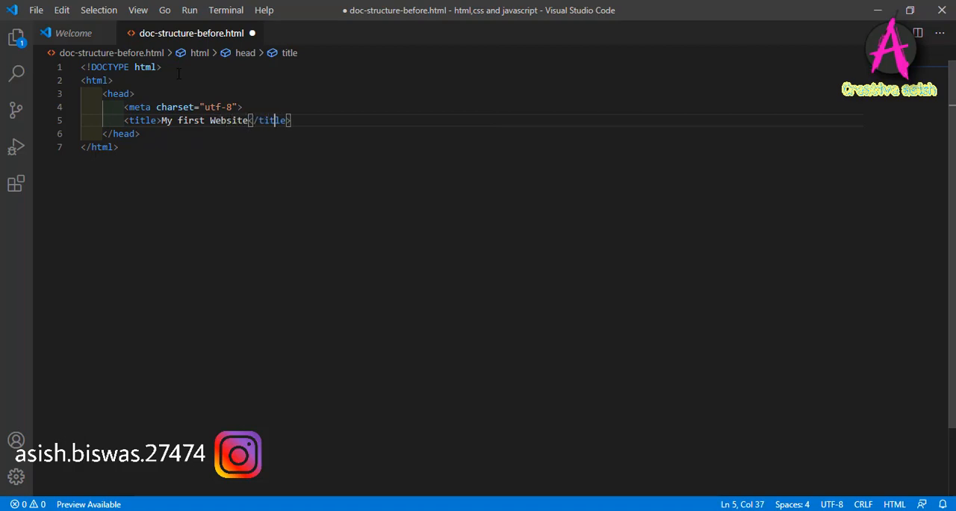
left_click(137, 133)
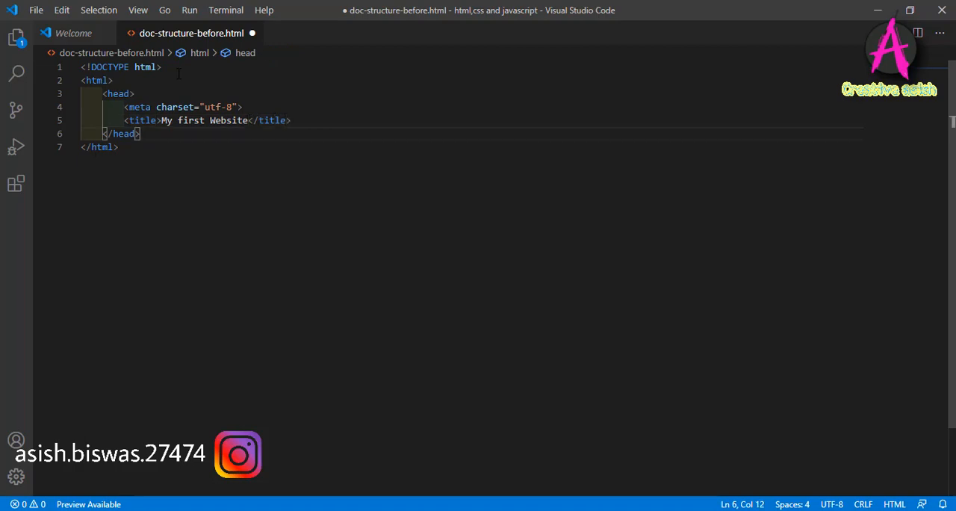
- Add a <body> element below </head> with an empty line inside it
key("Enter")
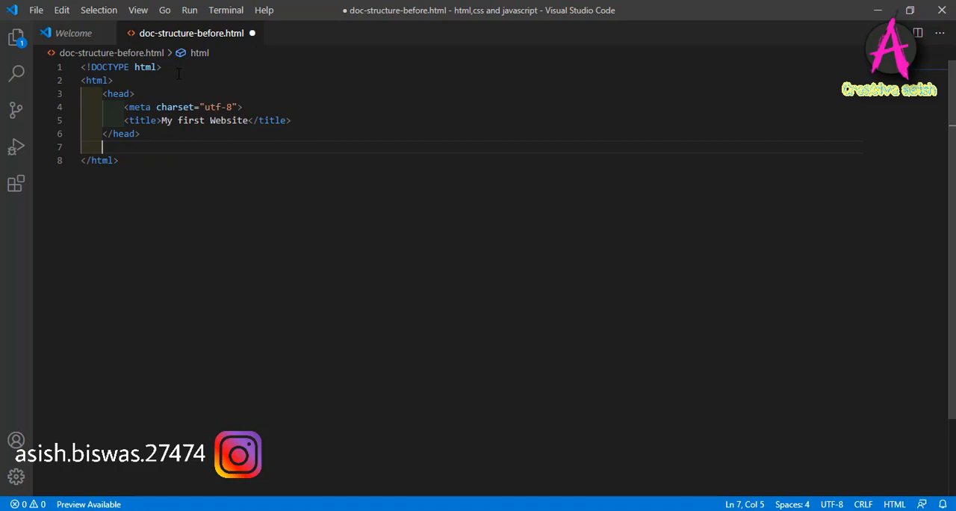
type("body></body>")
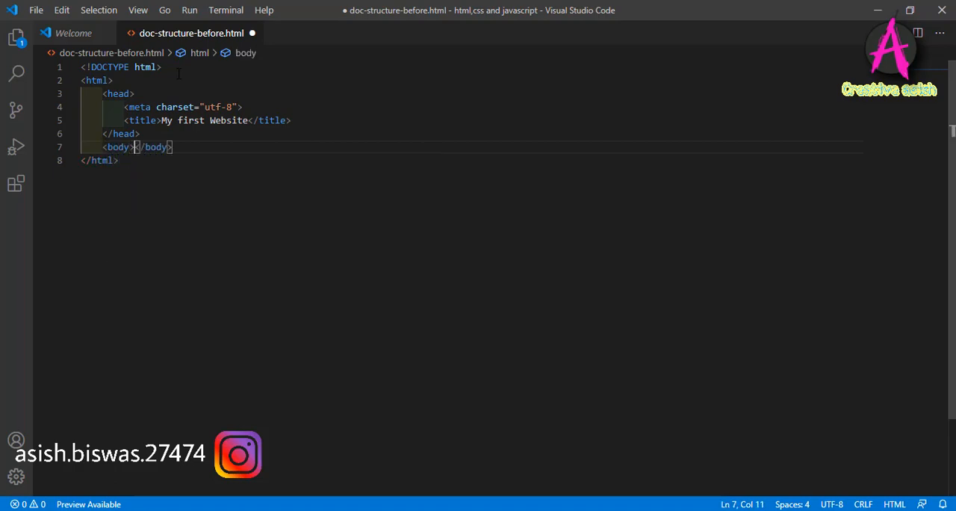
key("Enter")
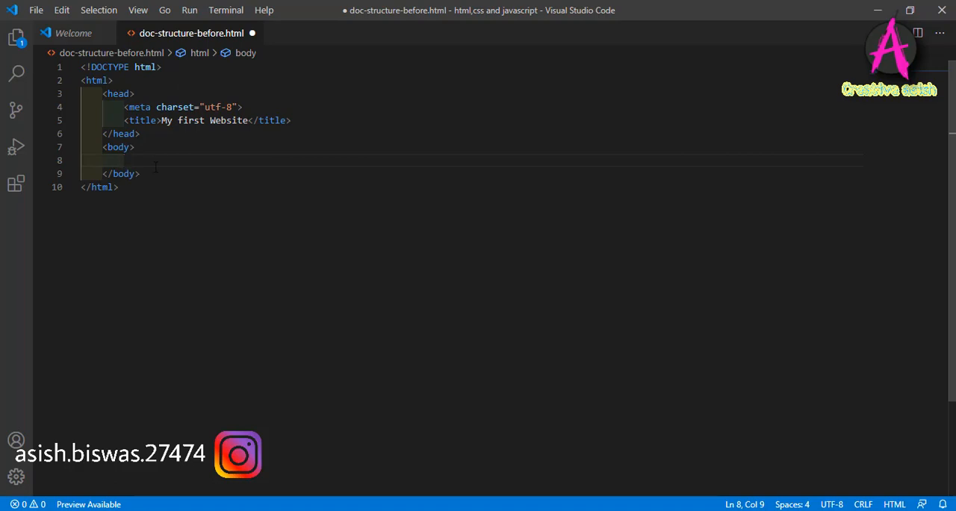
- Fill the body with 'My first webpage.I am Learning it so much!' and save the file
type("Myf")
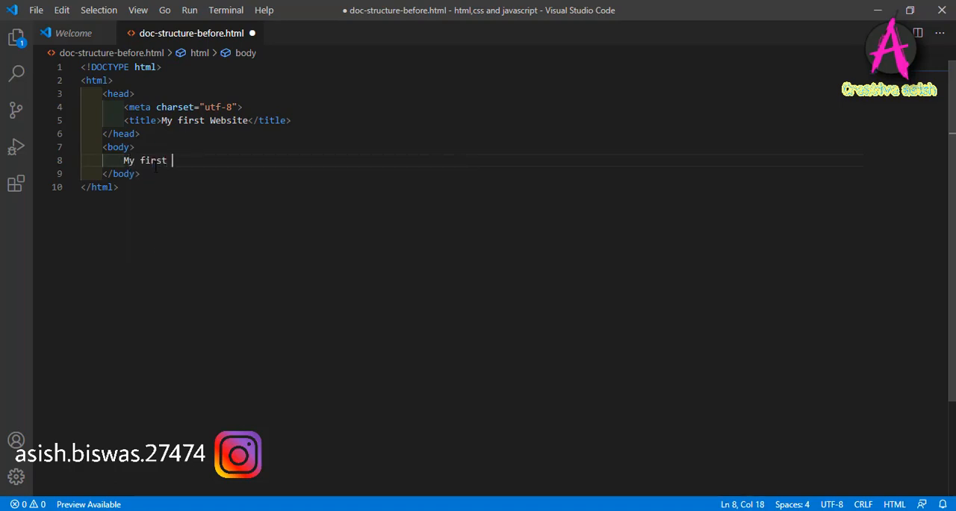
type("webpage.")
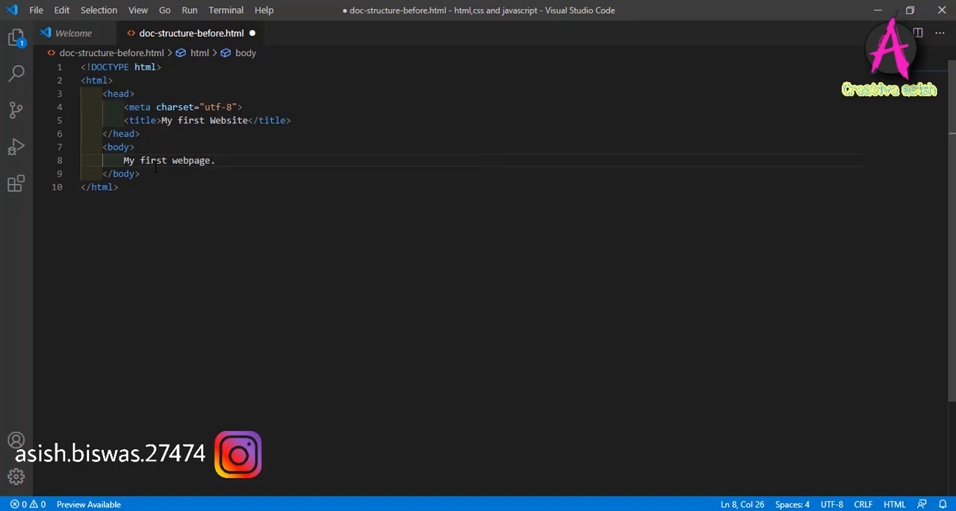
type("I am")
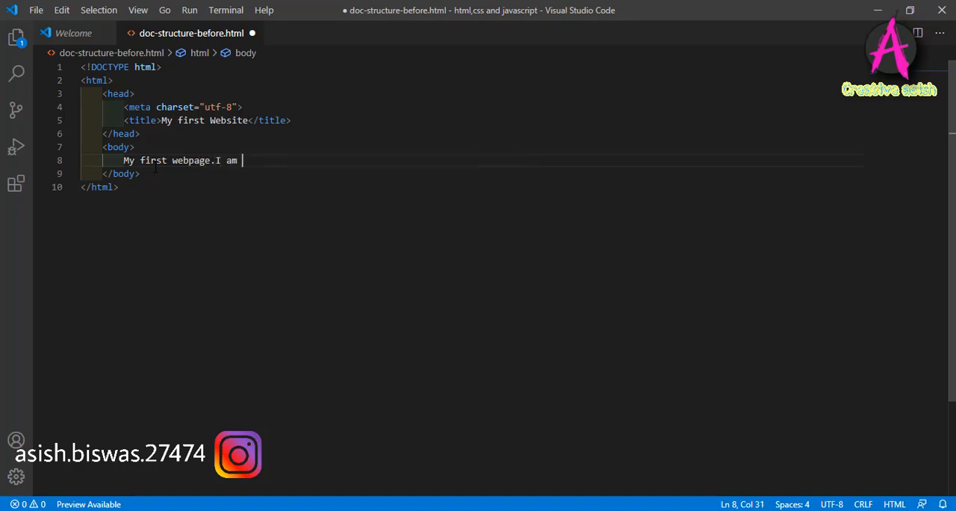
type("Lear")
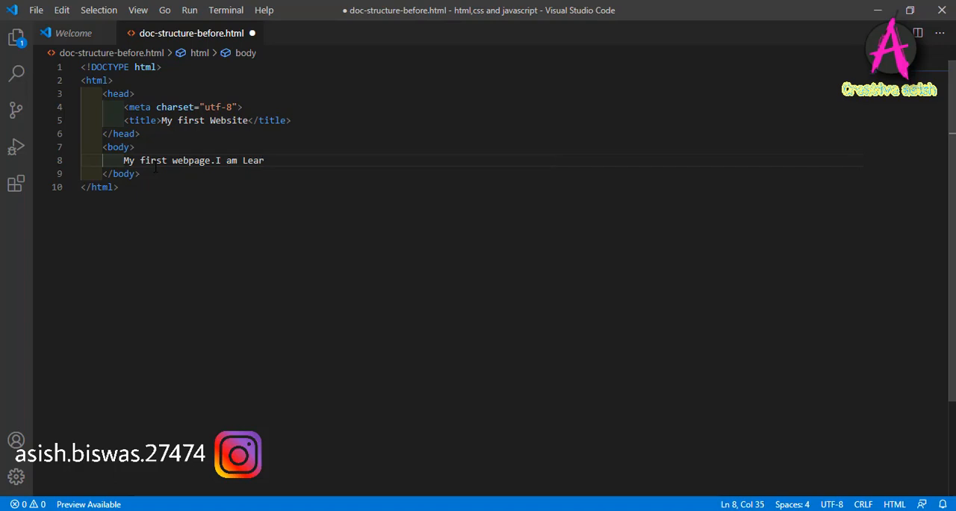
type("ning it o")
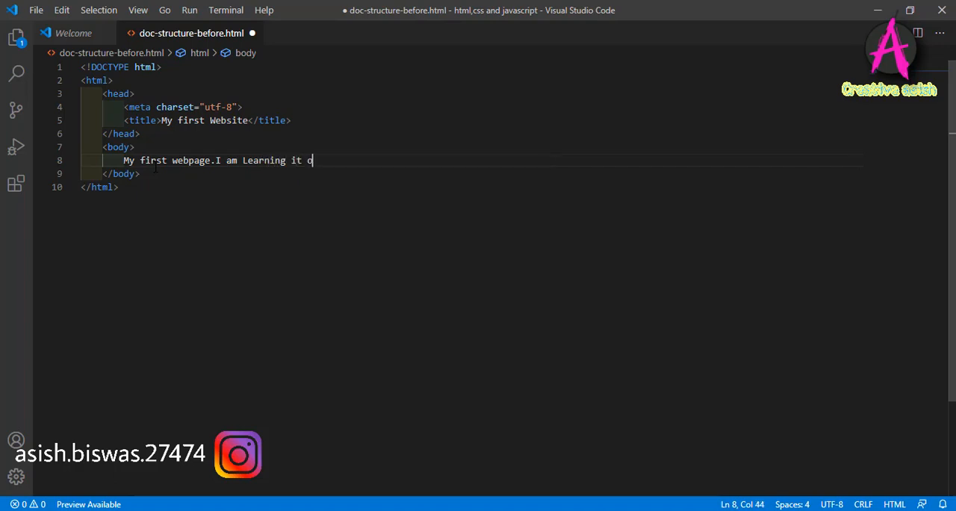
type("so much!")
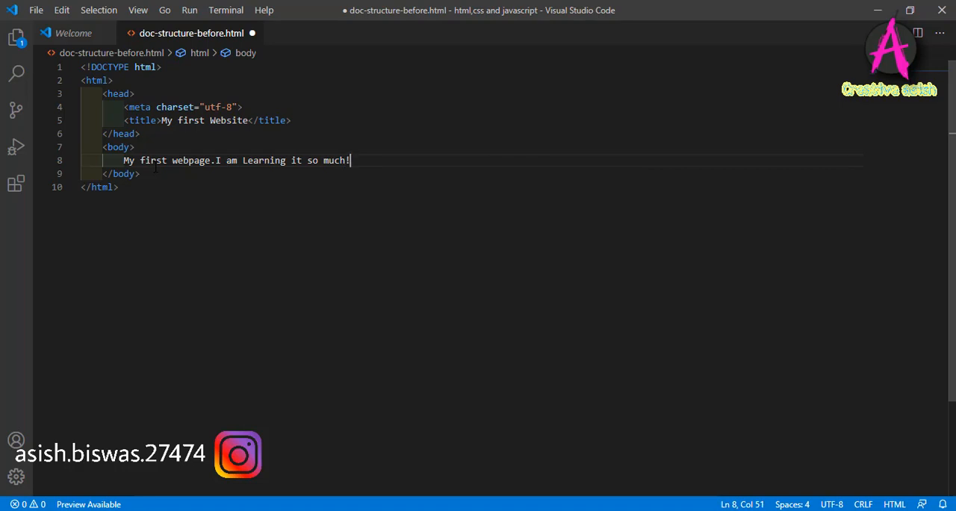
mouse_move(261, 145)
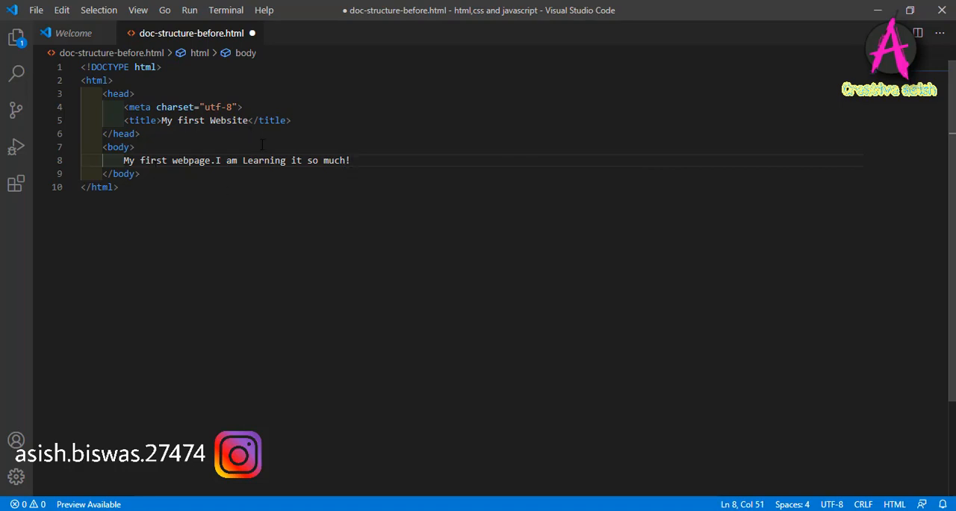
left_click(140, 135)
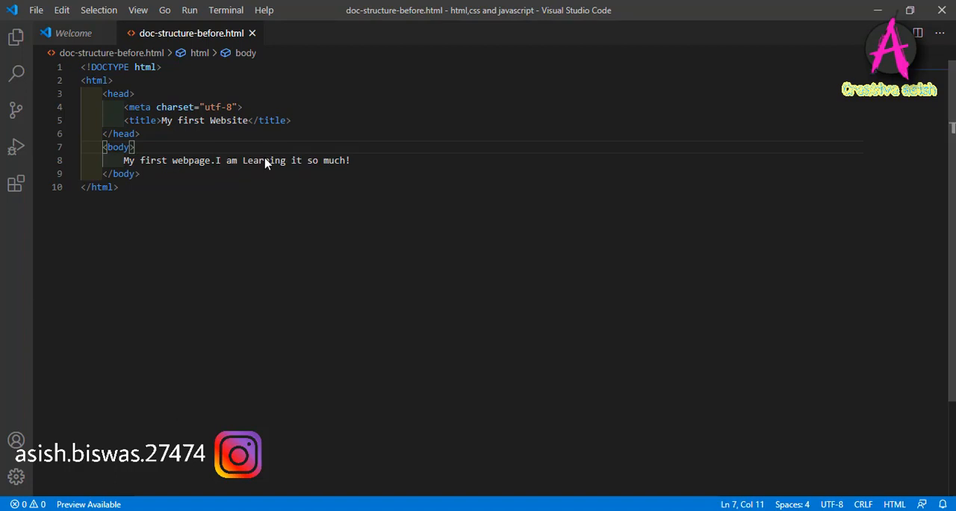
mouse_move(391, 76)
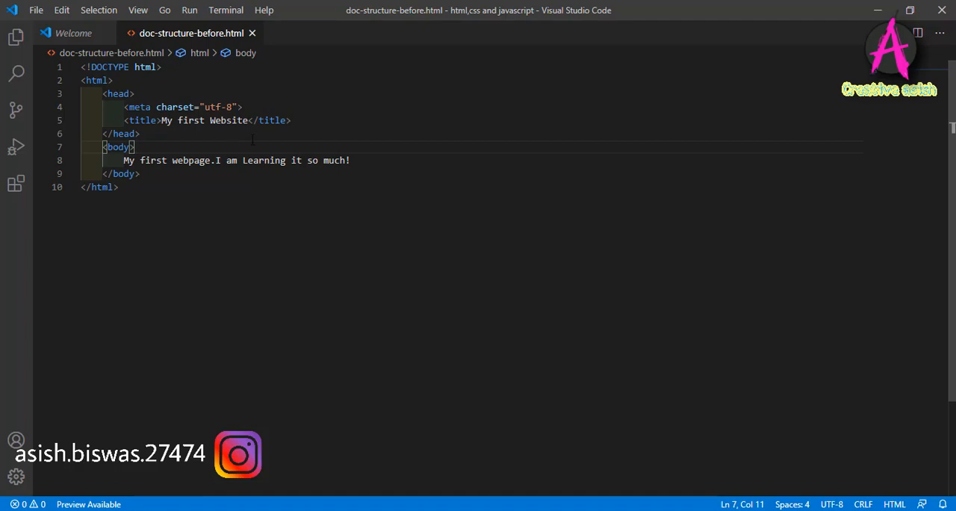
mouse_move(266, 227)
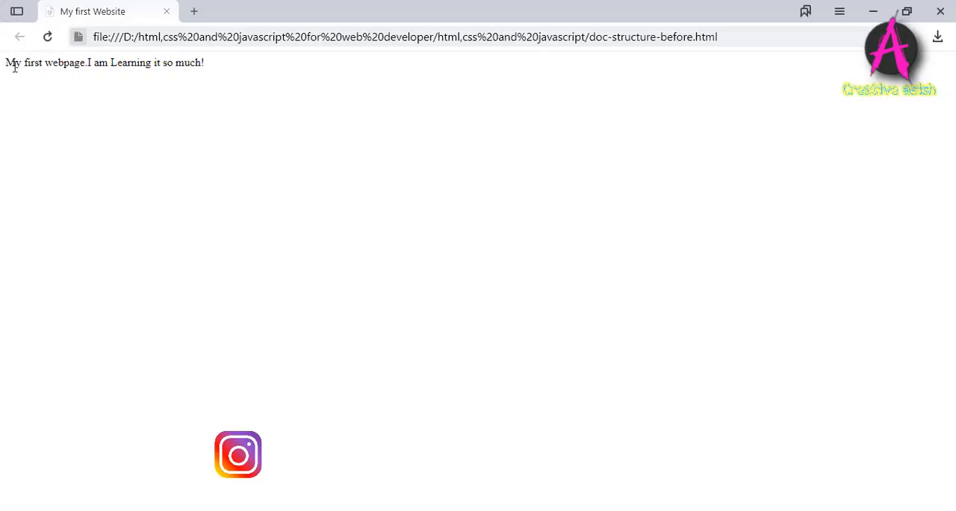
- Select the body sentence shown on the browser page titled My first Website
left_click_drag(7, 62, 172, 63)
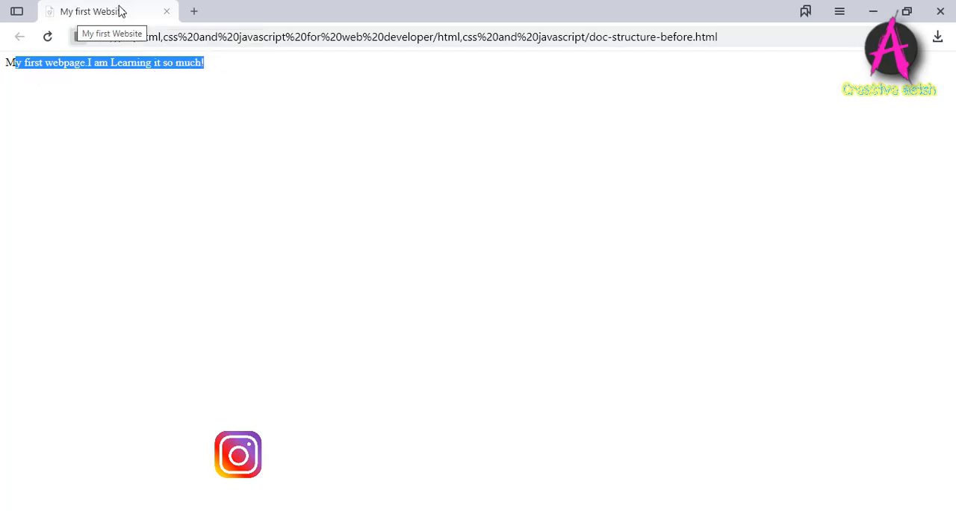
mouse_move(418, 275)
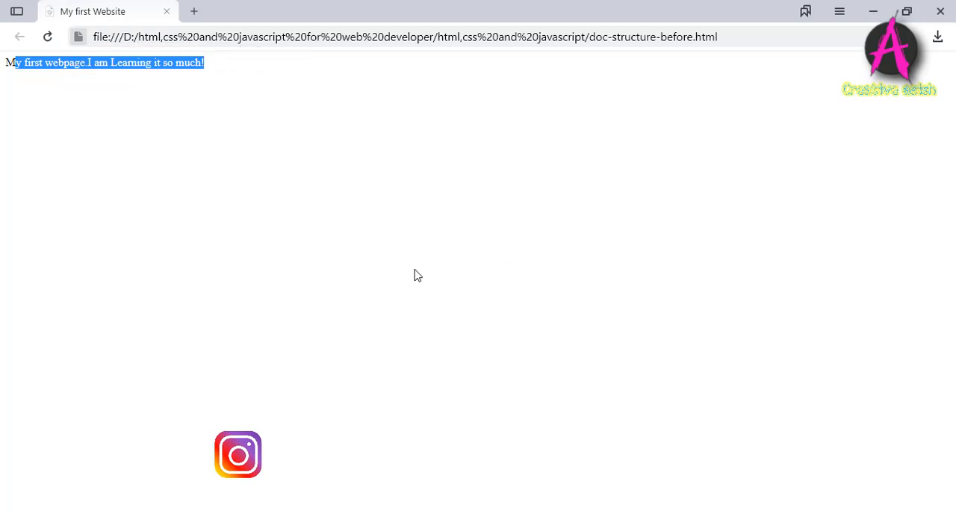
mouse_move(717, 215)
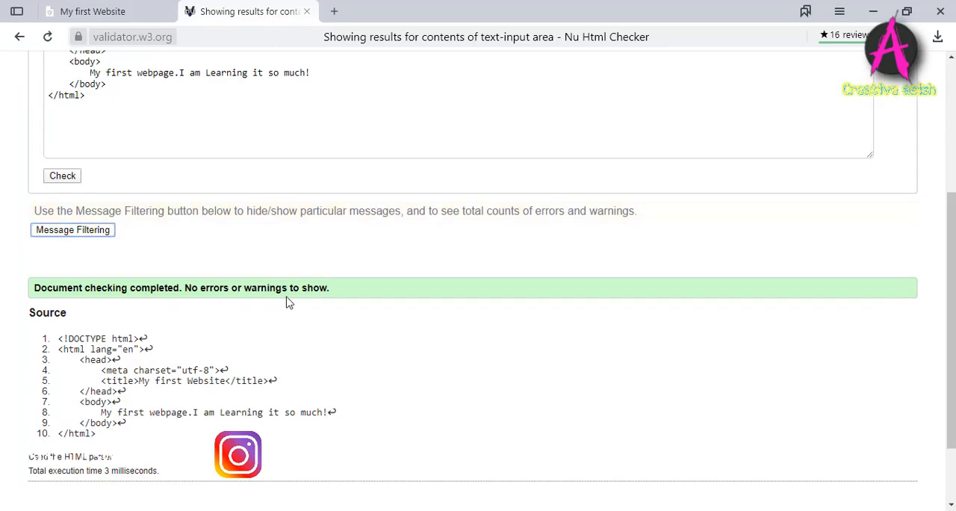
- Return from the 'No errors or warnings' result to the Checker Input markup area
scroll("up", 3)
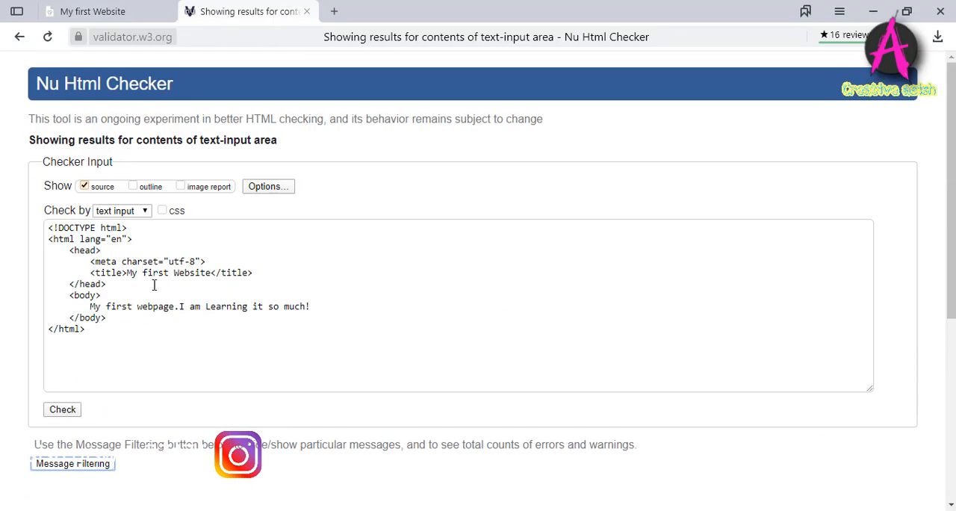
left_click(335, 237)
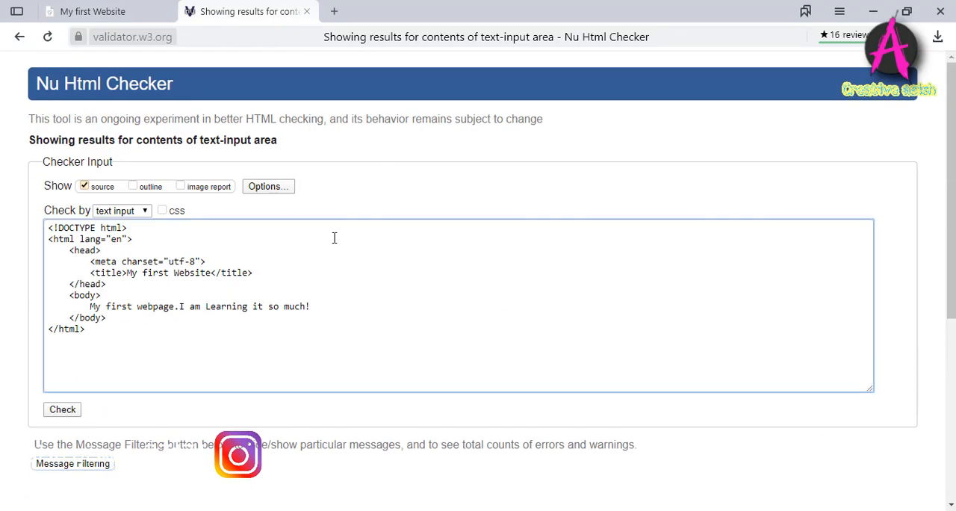
left_click(62, 409)
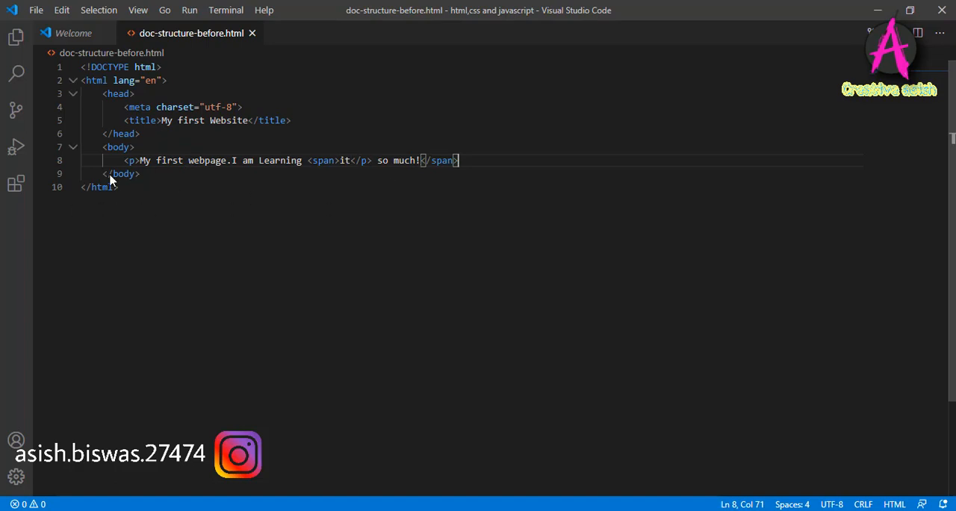
mouse_move(397, 174)
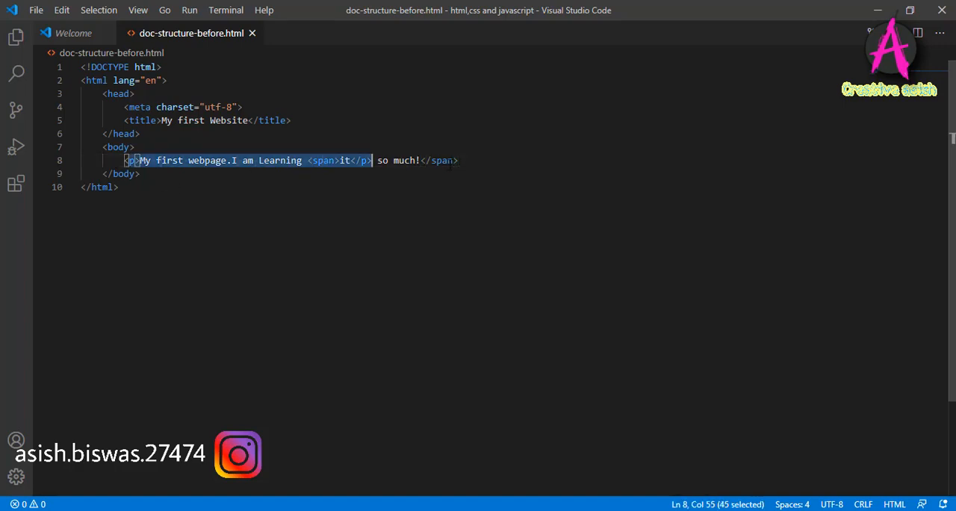
- Mark the line 8 paragraph content now wrapped as <p>…<span>it</p> so much!</span>
left_click_drag(370, 160, 457, 160)
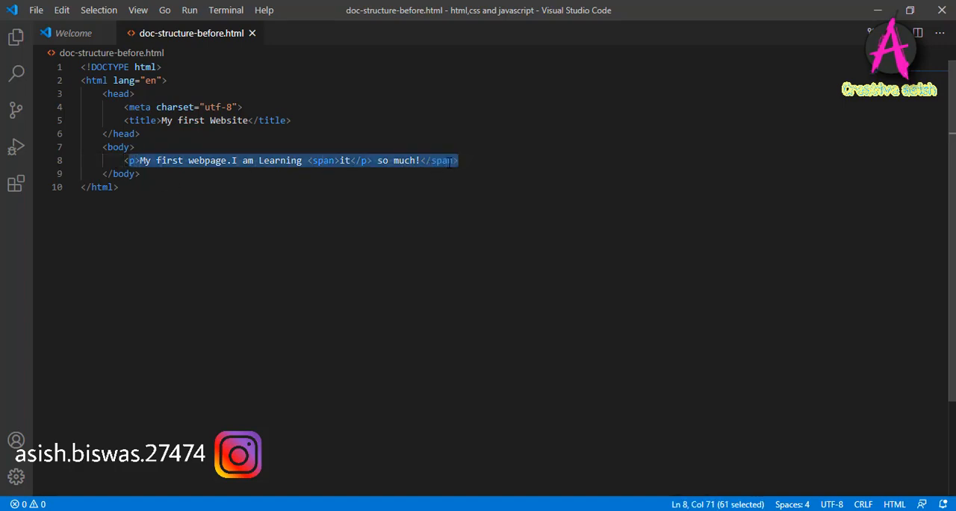
left_click(448, 160)
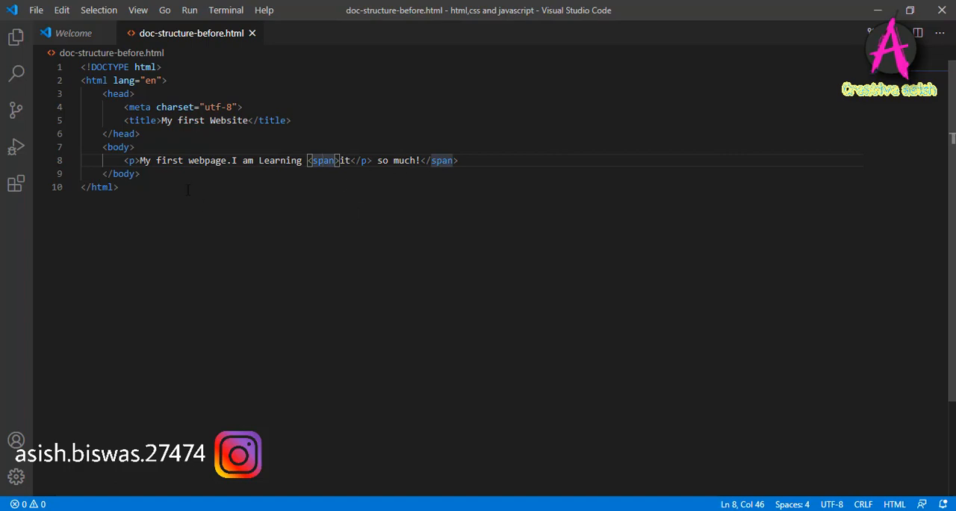
- Select the entire file's markup and copy it
key("ctrl+a")
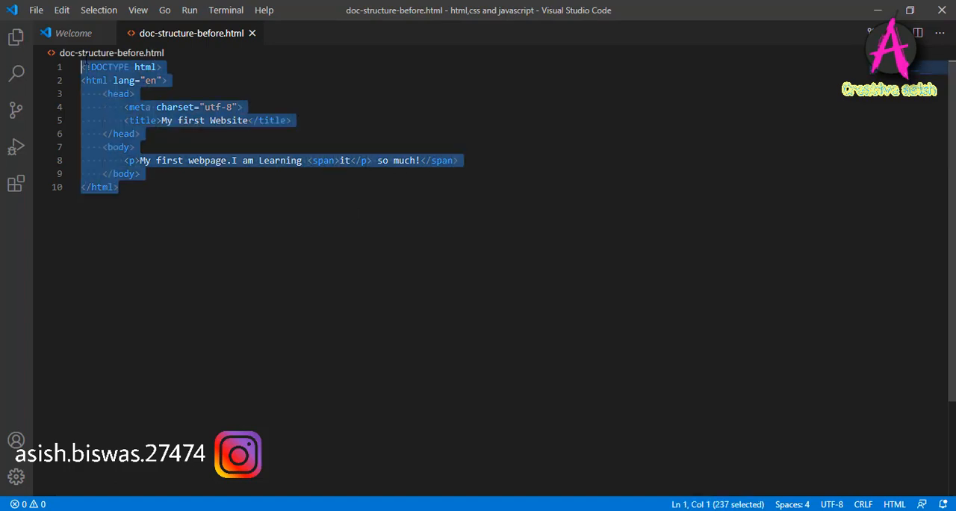
right_click(117, 82)
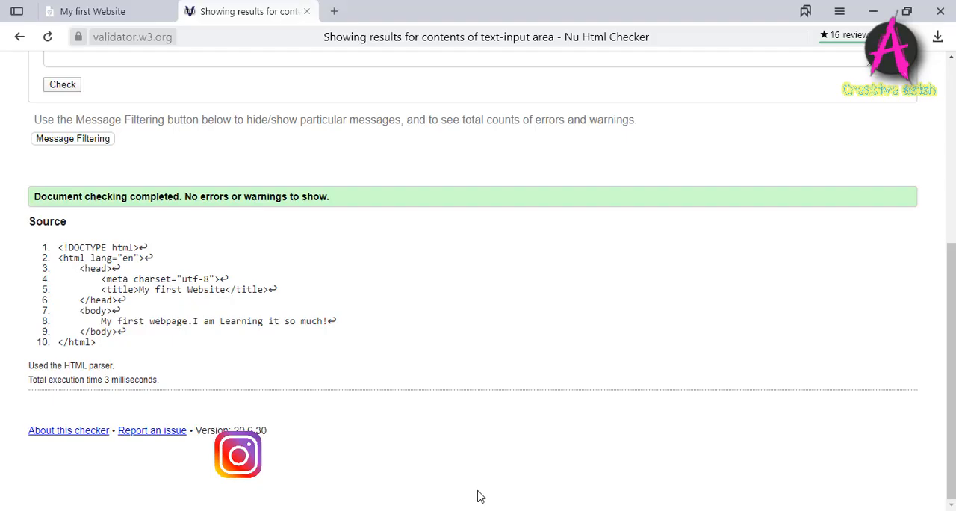
- Check the misnested markup and review the three errors: open p end tag, unclosed span, stray span end tag
scroll("up", 3)
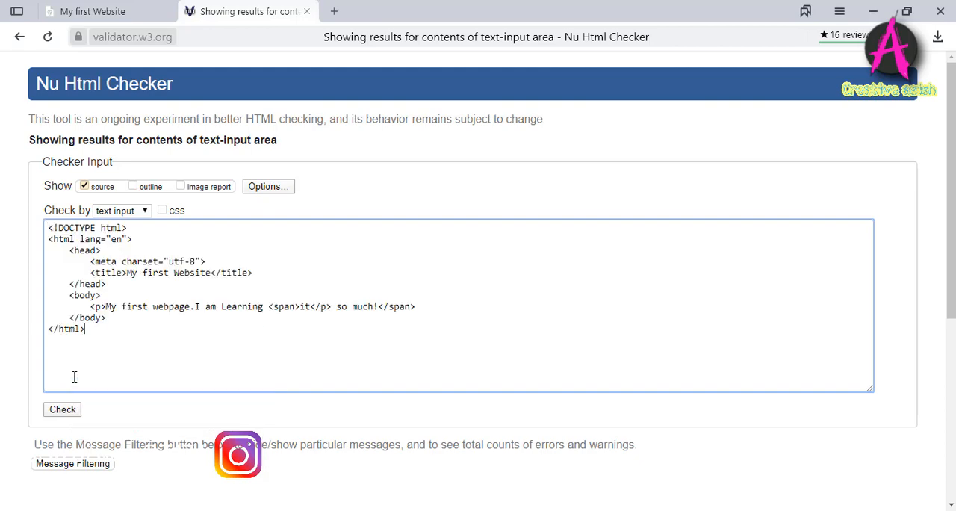
left_click(63, 409)
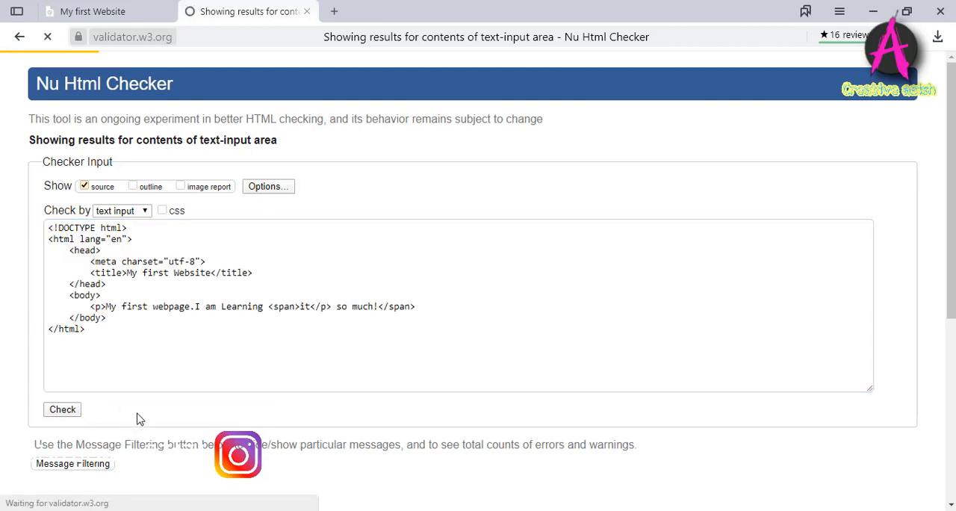
scroll("down", 3)
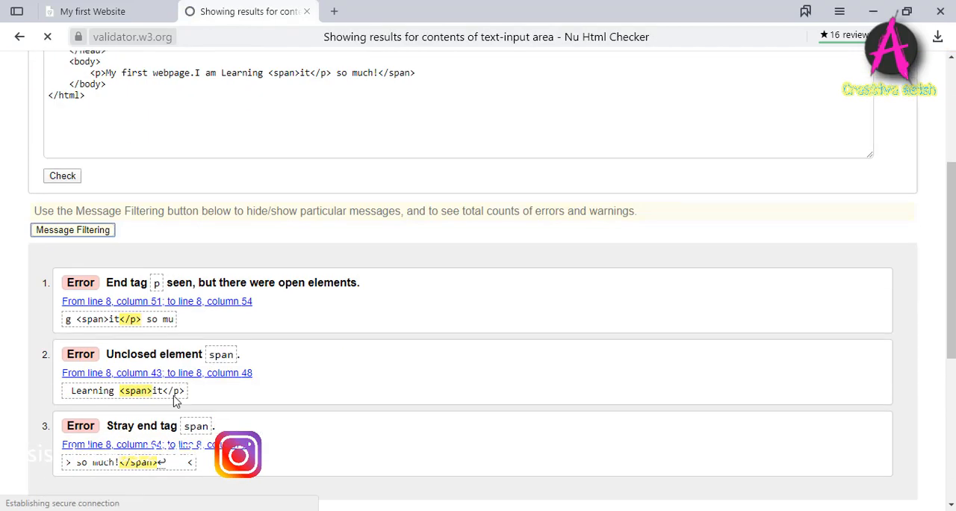
mouse_move(111, 306)
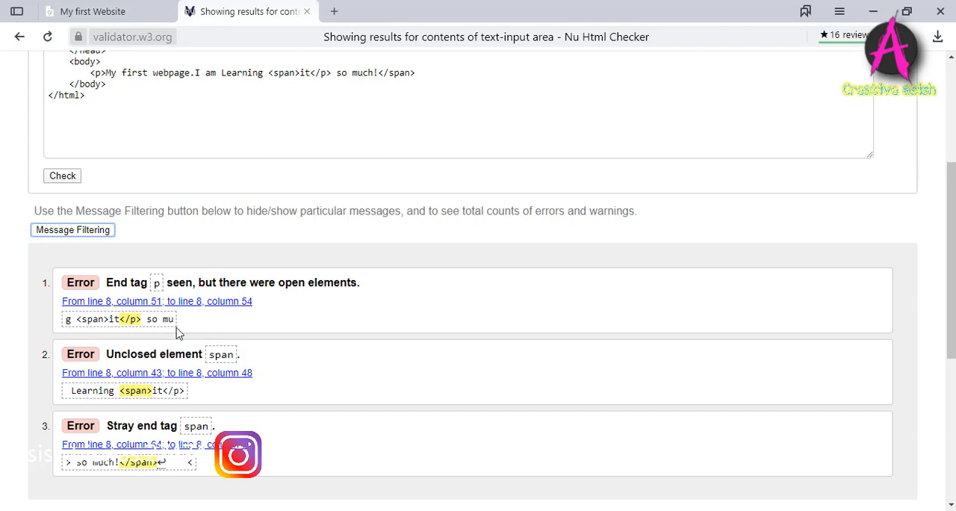
scroll("down", 3)
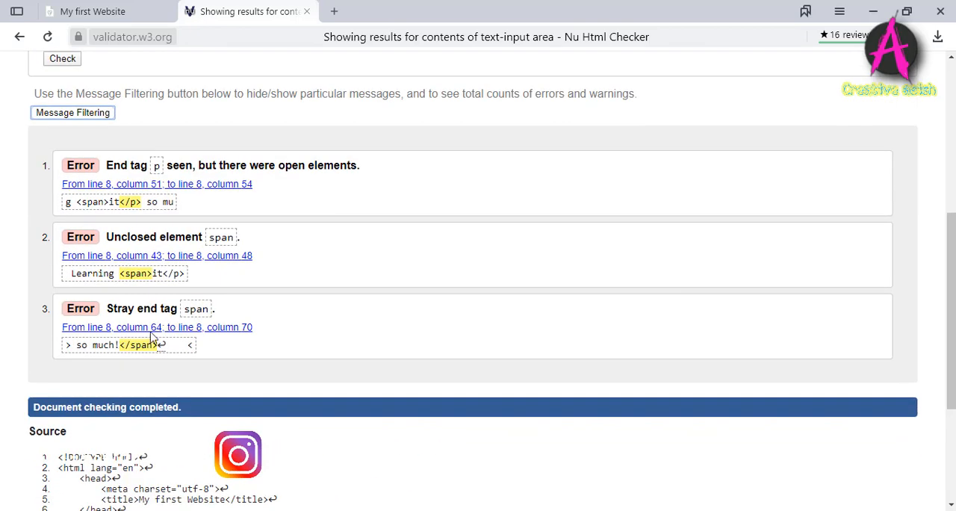
scroll("down", 3)
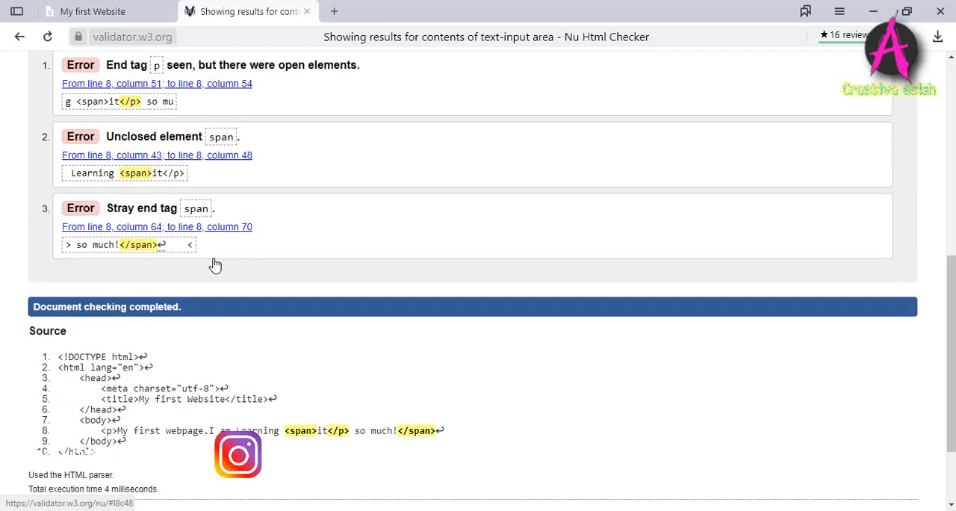
scroll("down", 3)
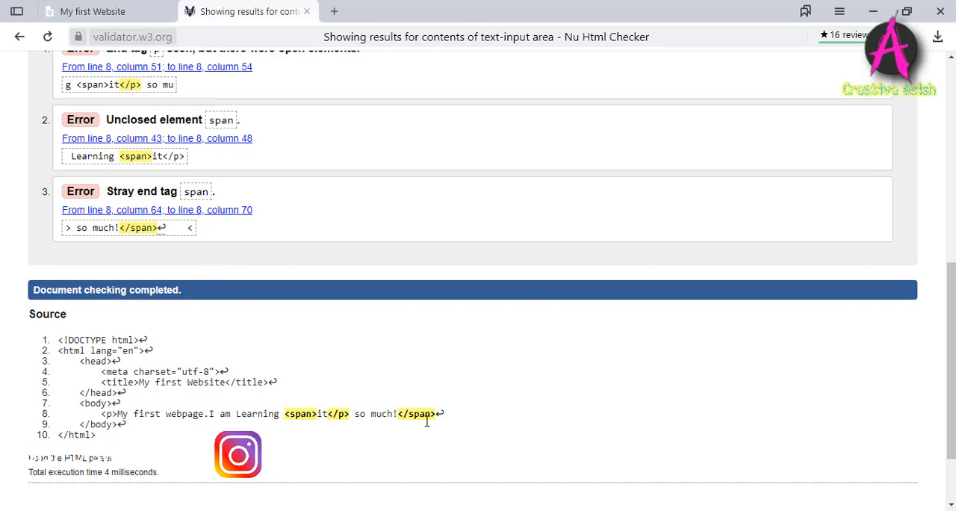
scroll("up", 3)
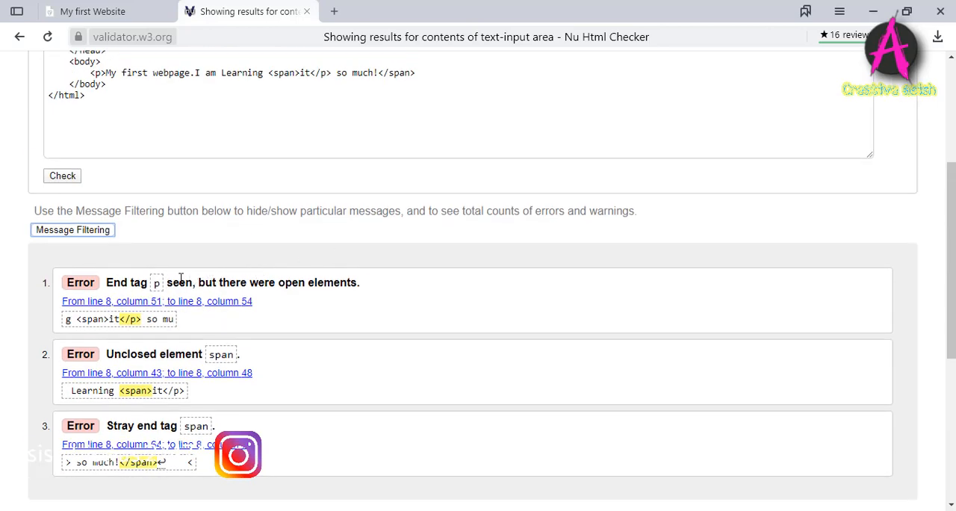
scroll("up", 3)
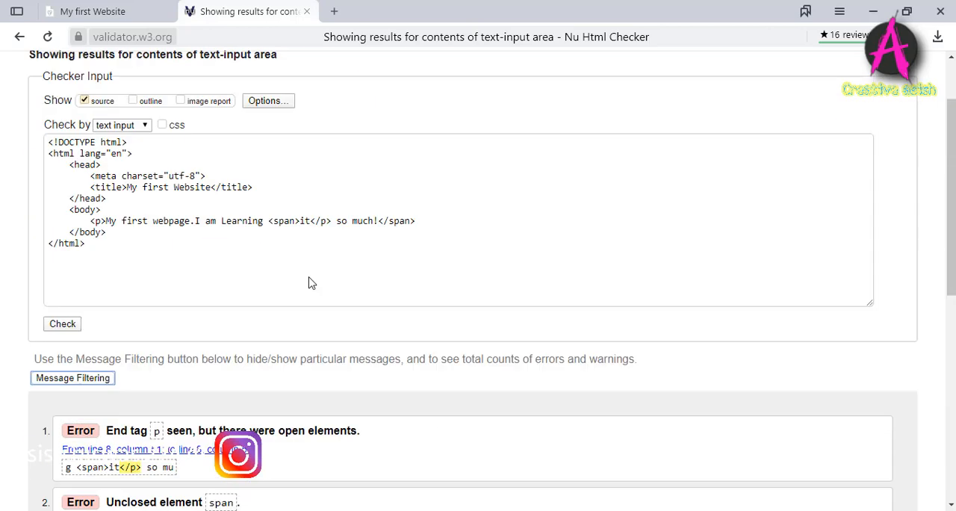
scroll("up", 3)
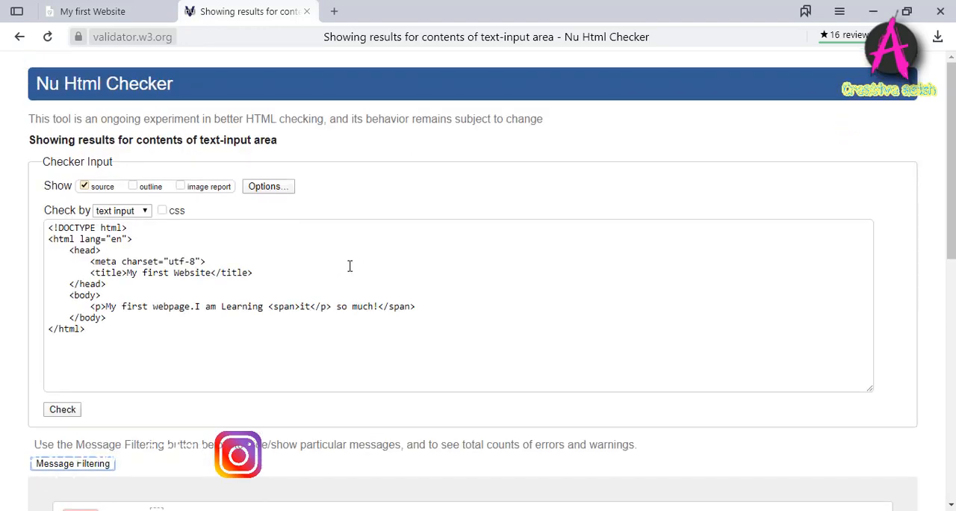
mouse_move(381, 283)
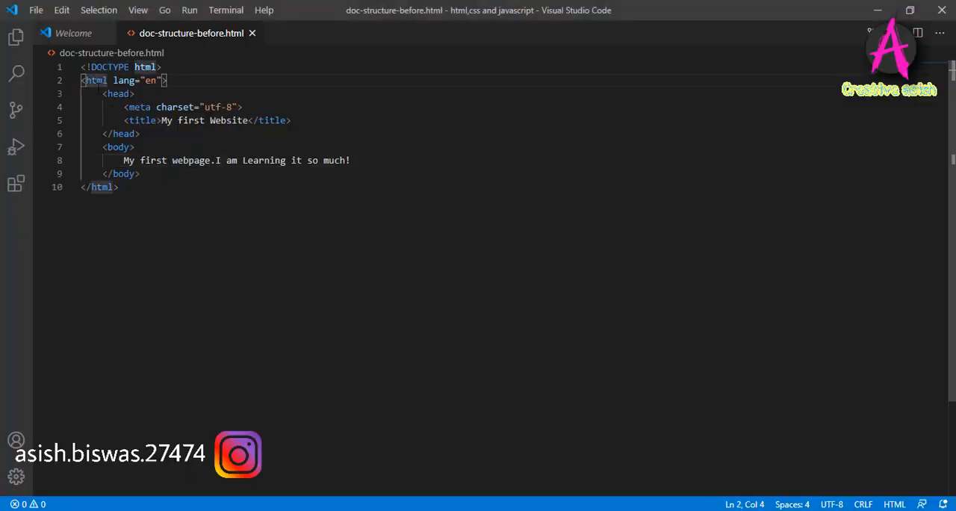
- Show the matching tag pairs for the head and html elements after removing p and span
left_click(118, 92)
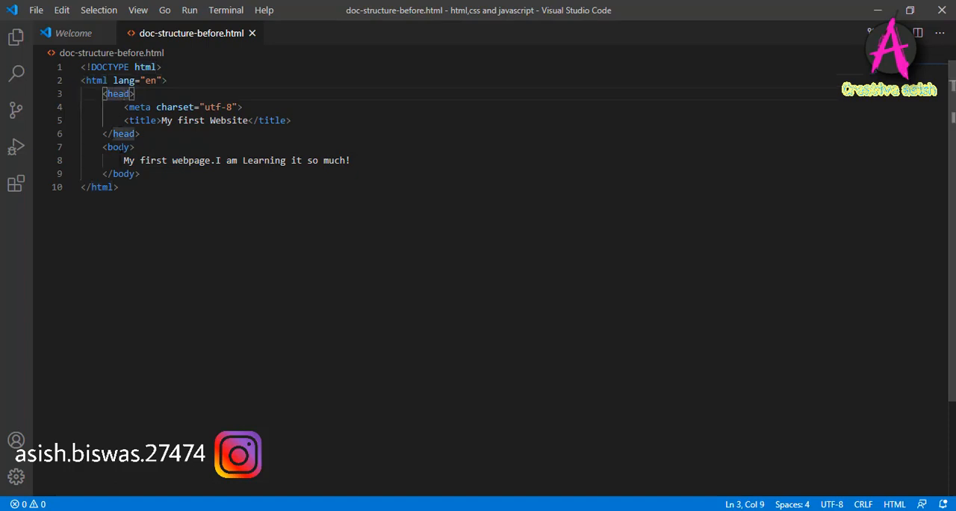
left_click(105, 187)
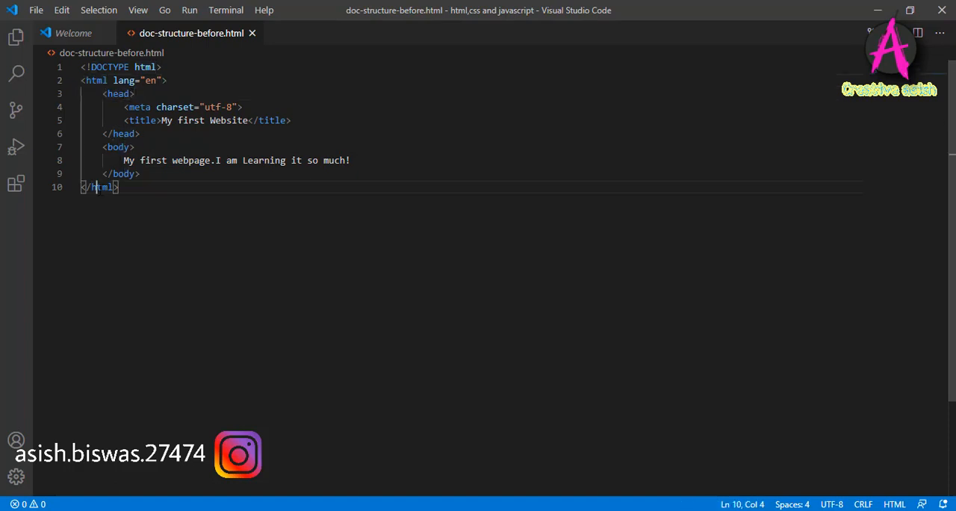